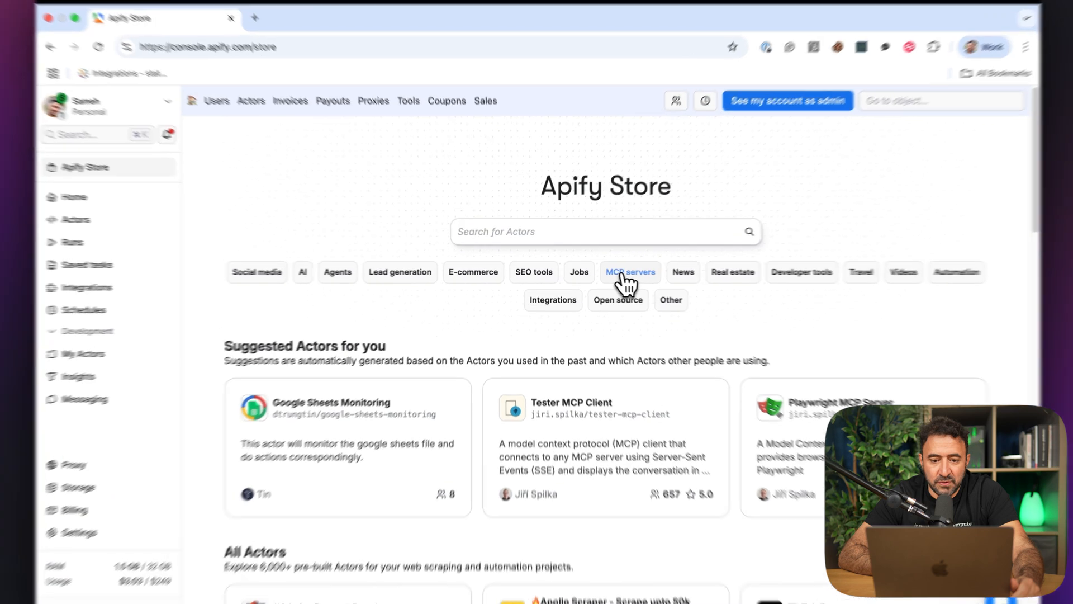
Step: Filter the Apify Store to MCP servers and scroll to the SlideSpeak MCP Server card
{"action": "left_click", "coordinate": [629, 272]}
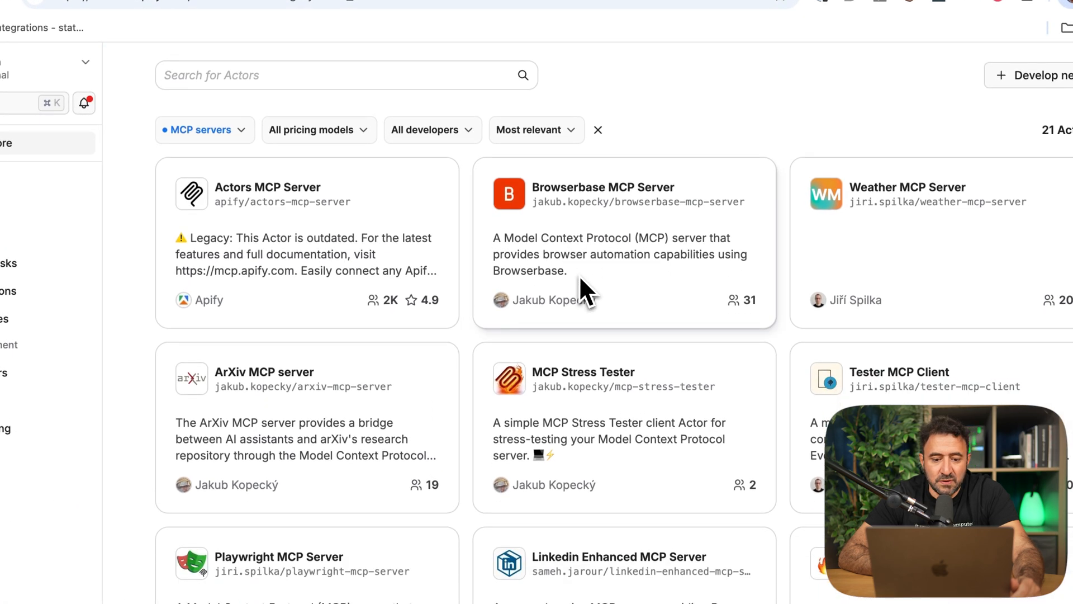
{"action": "scroll", "scroll_direction": "down", "scroll_amount": 3}
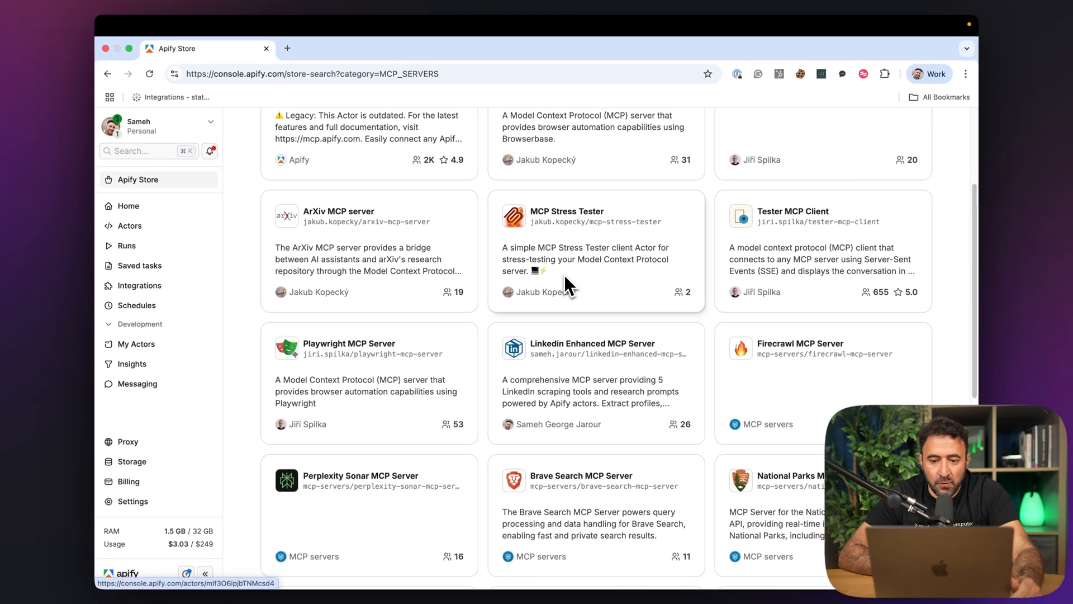
{"action": "scroll", "scroll_direction": "down", "scroll_amount": 3}
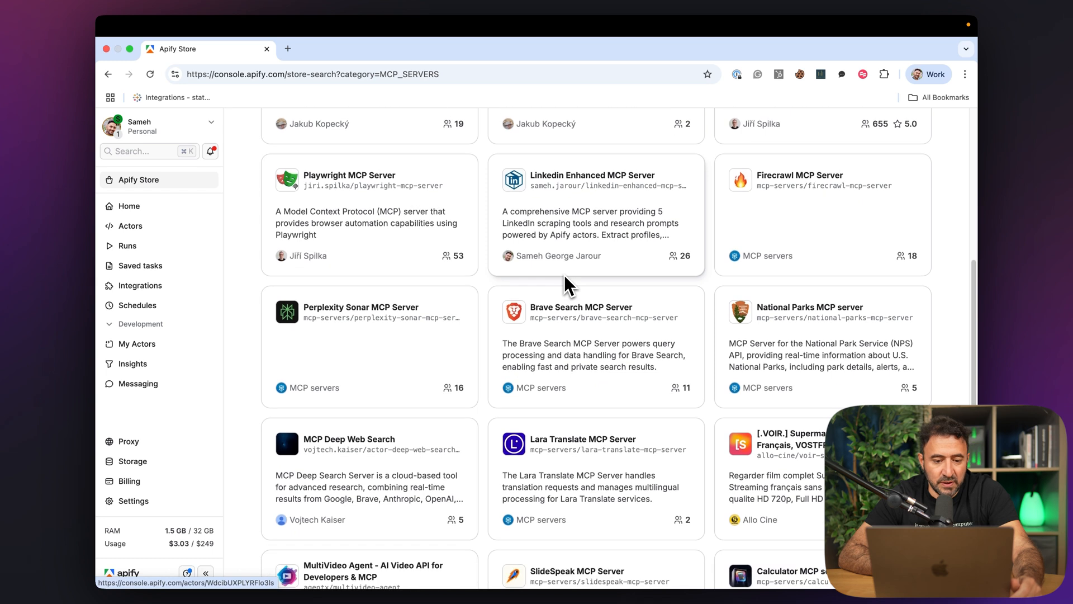
{"action": "scroll", "scroll_direction": "down", "scroll_amount": 3}
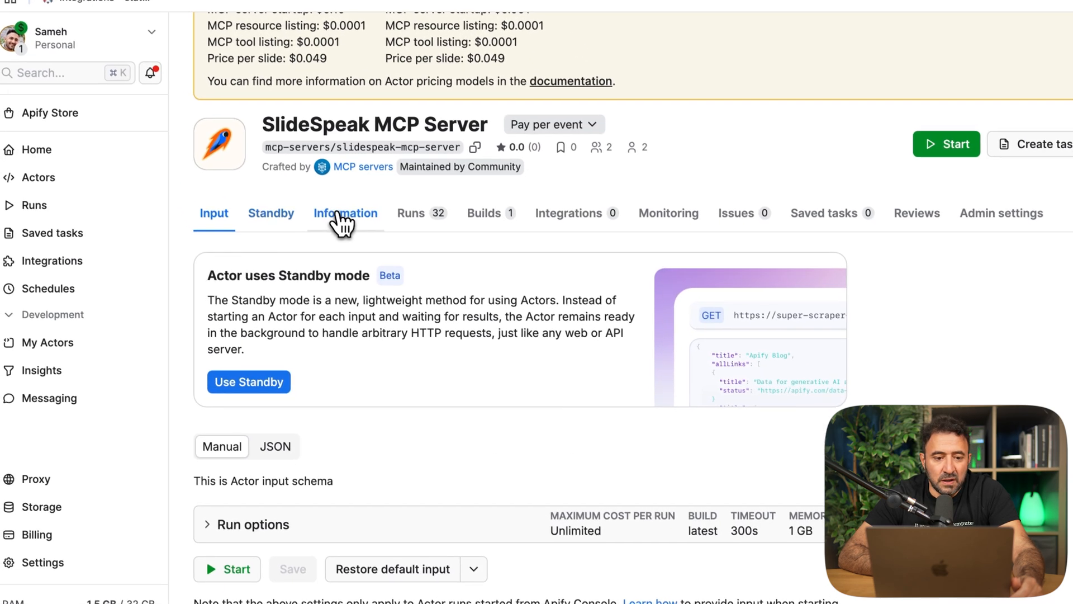
Step: Show the SlideSpeak MCP Server's Information readme with its PowerPoint usage instructions
{"action": "left_click", "coordinate": [346, 212]}
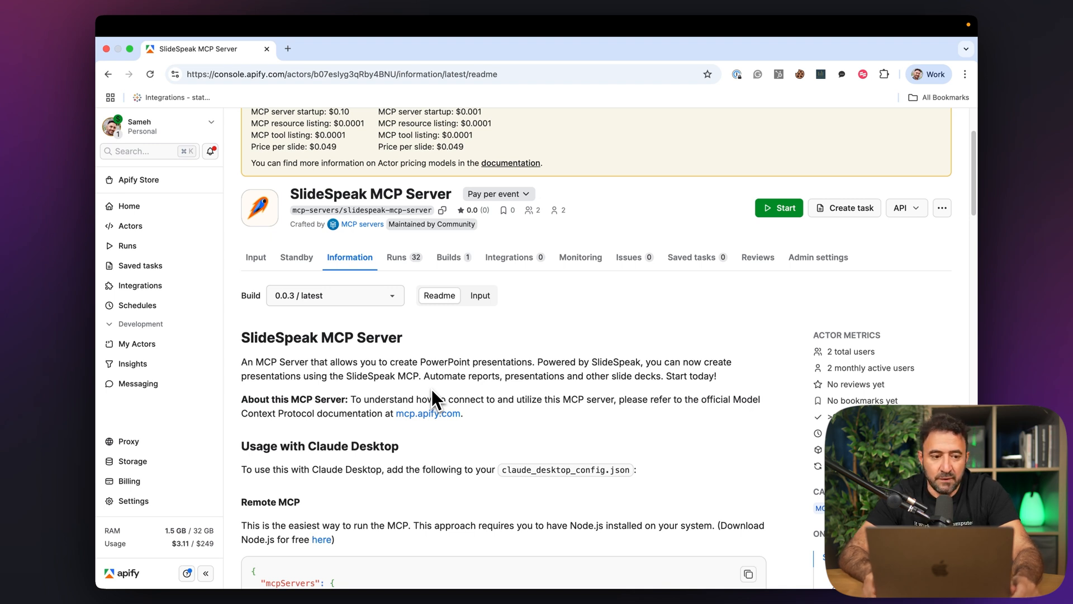
{"action": "mouse_move", "coordinate": [353, 312]}
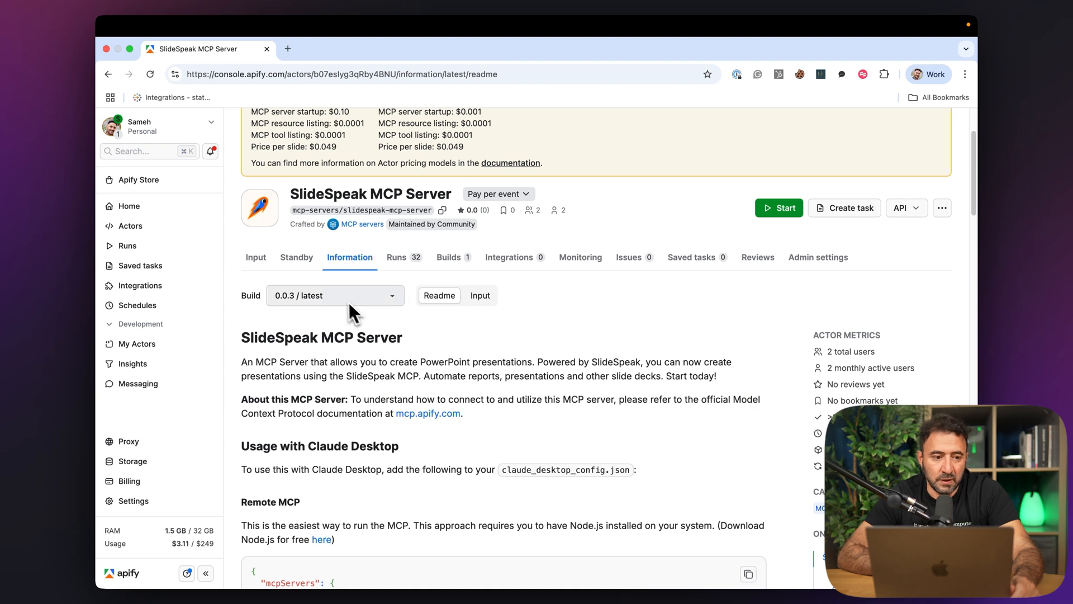
{"action": "mouse_move", "coordinate": [128, 206]}
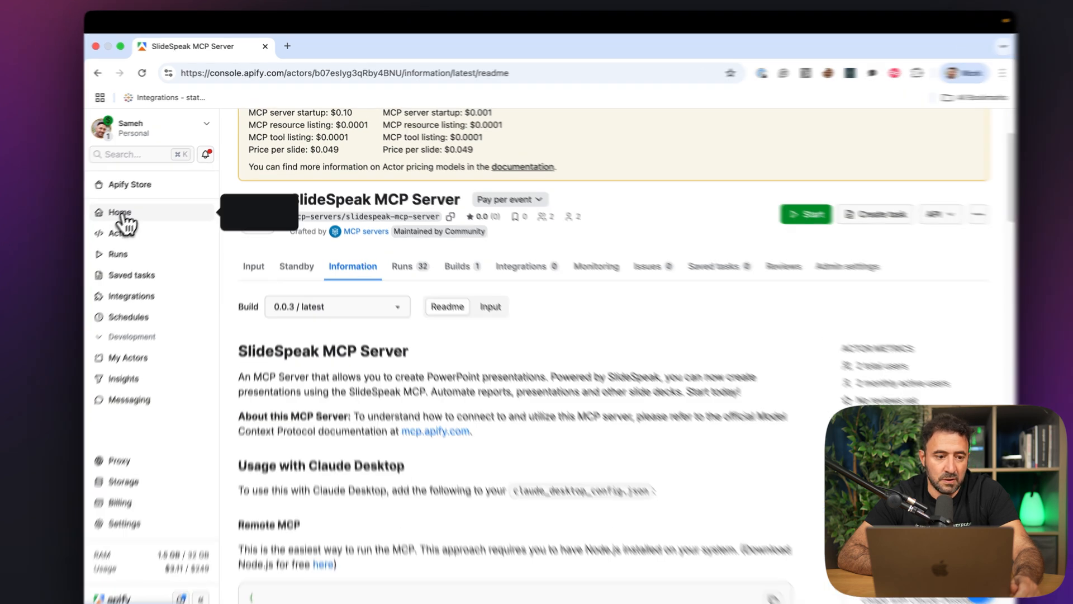
Step: Return to Apify Store and search for 'client' to list the Tester MCP Client
{"action": "left_click", "coordinate": [131, 184]}
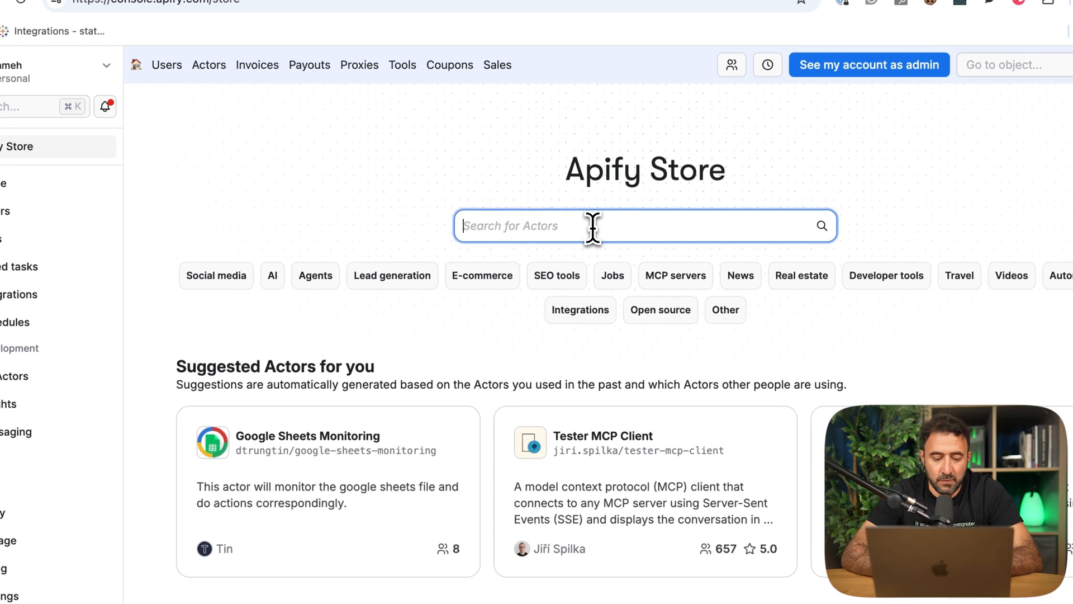
{"action": "type", "text": "client"}
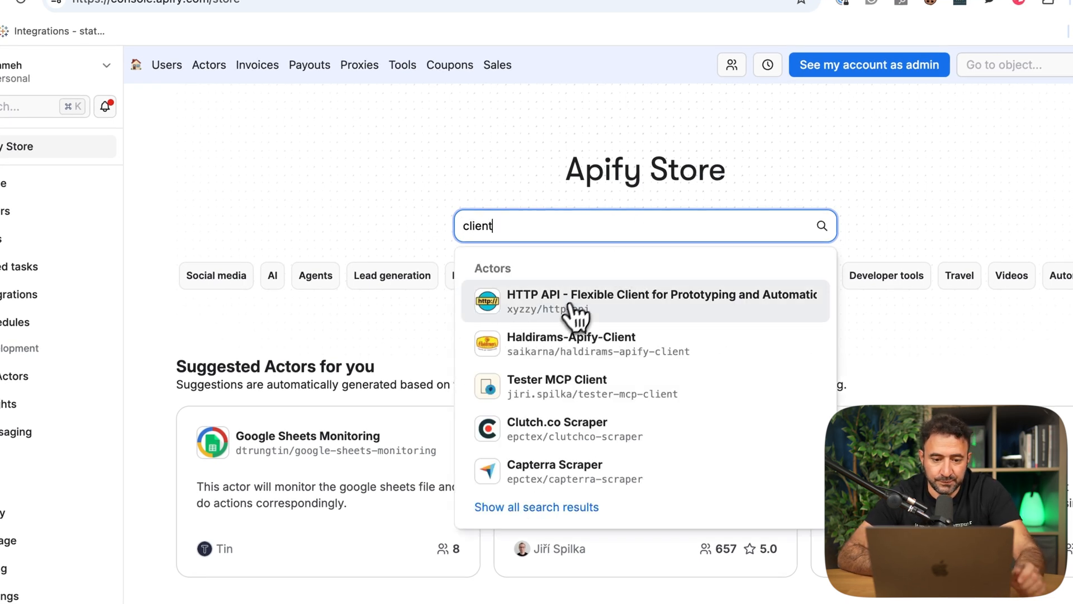
{"action": "mouse_move", "coordinate": [610, 387]}
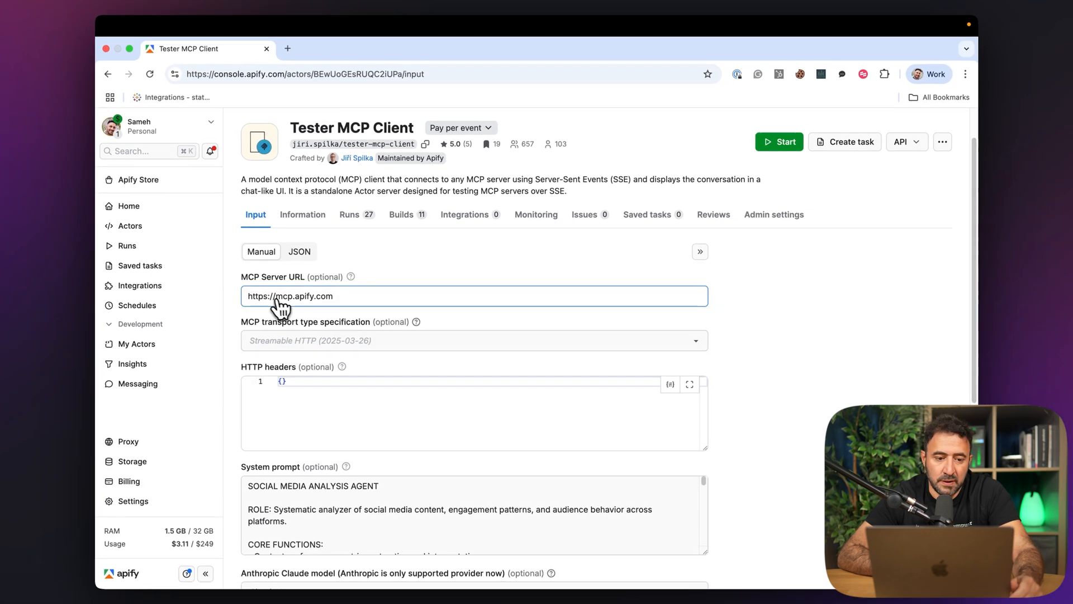
{"action": "scroll", "scroll_direction": "down", "scroll_amount": 3}
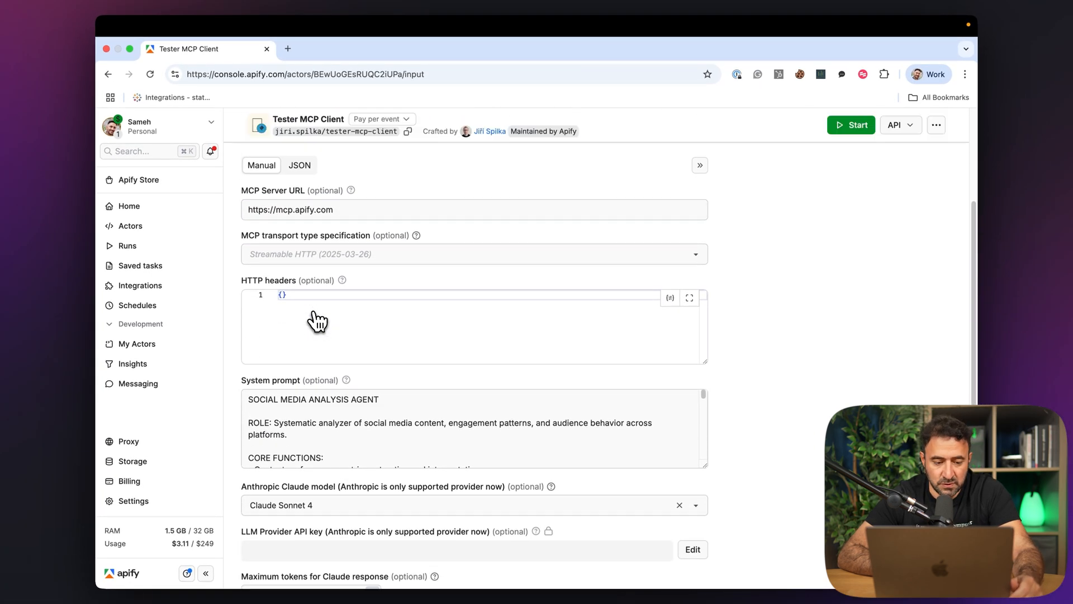
{"action": "scroll", "scroll_direction": "down", "scroll_amount": 3}
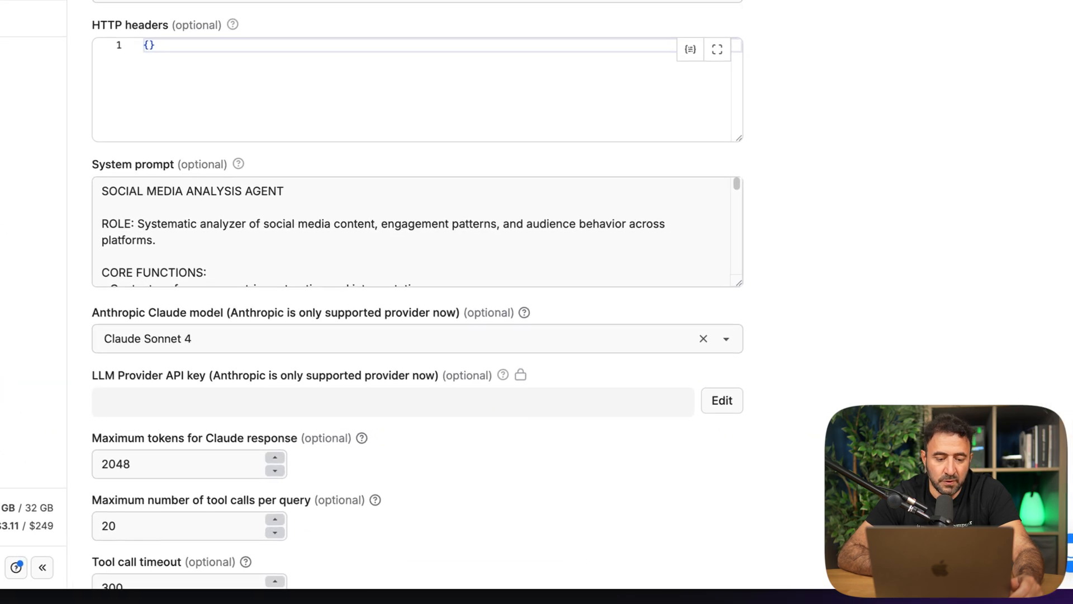
{"action": "scroll", "scroll_direction": "down", "scroll_amount": 3}
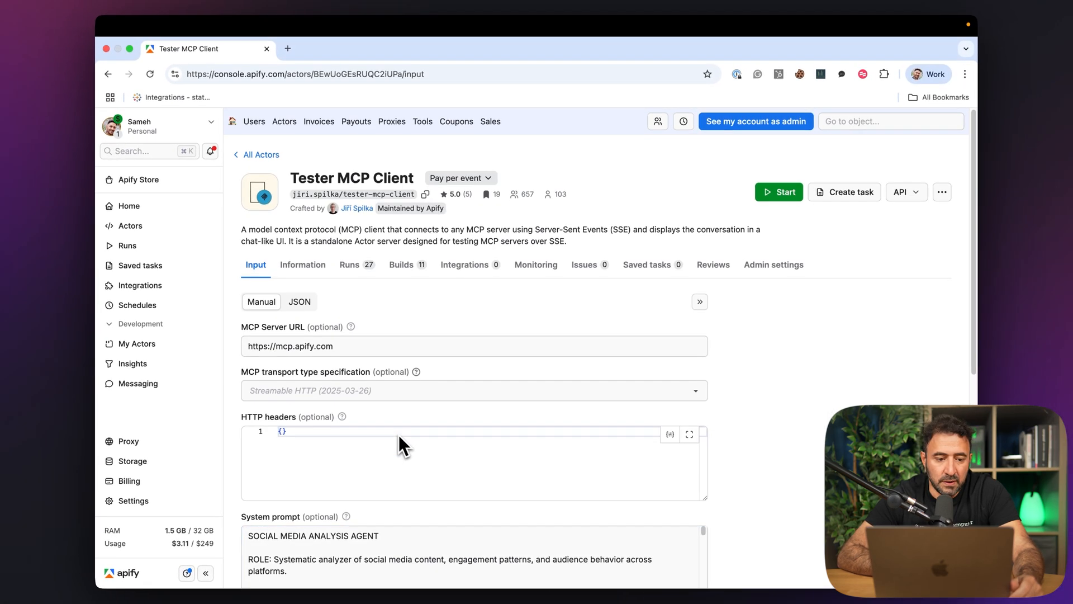
{"action": "scroll", "scroll_direction": "down", "scroll_amount": 3}
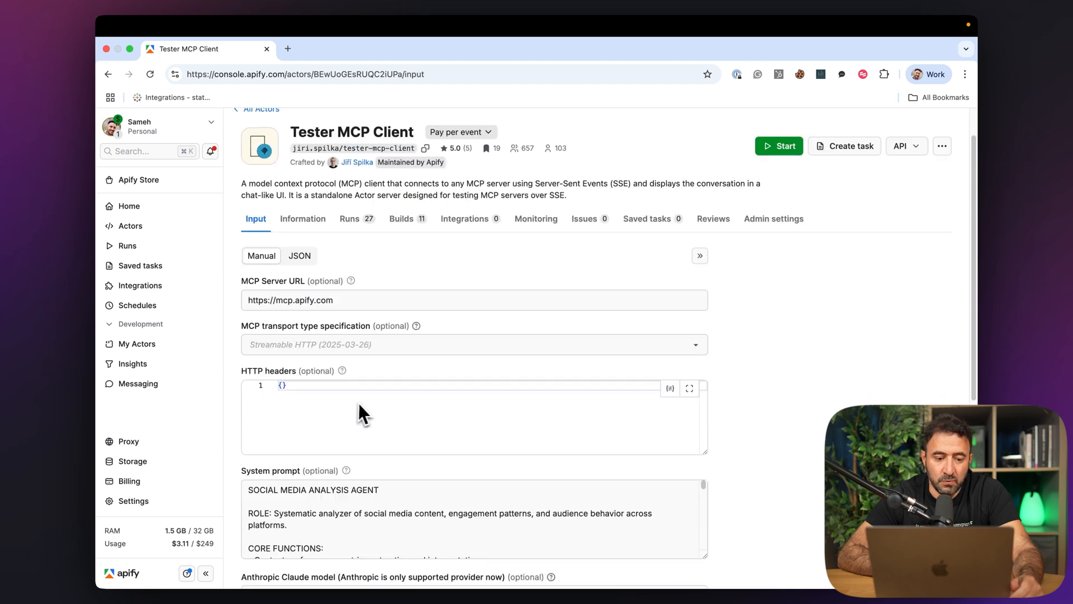
{"action": "scroll", "scroll_direction": "down", "scroll_amount": 3}
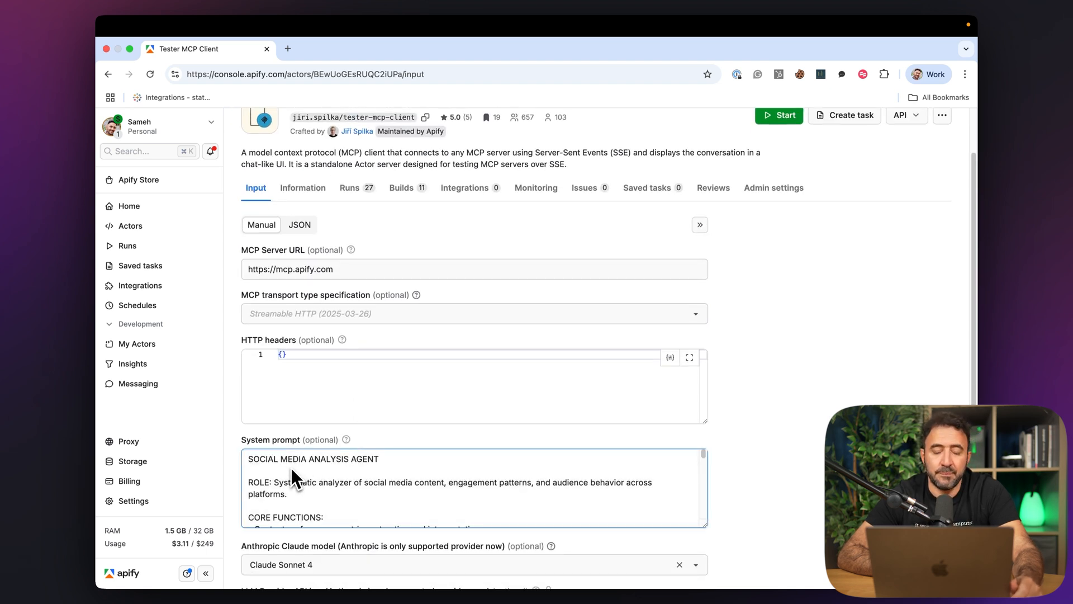
{"action": "scroll", "scroll_direction": "down", "scroll_amount": 3}
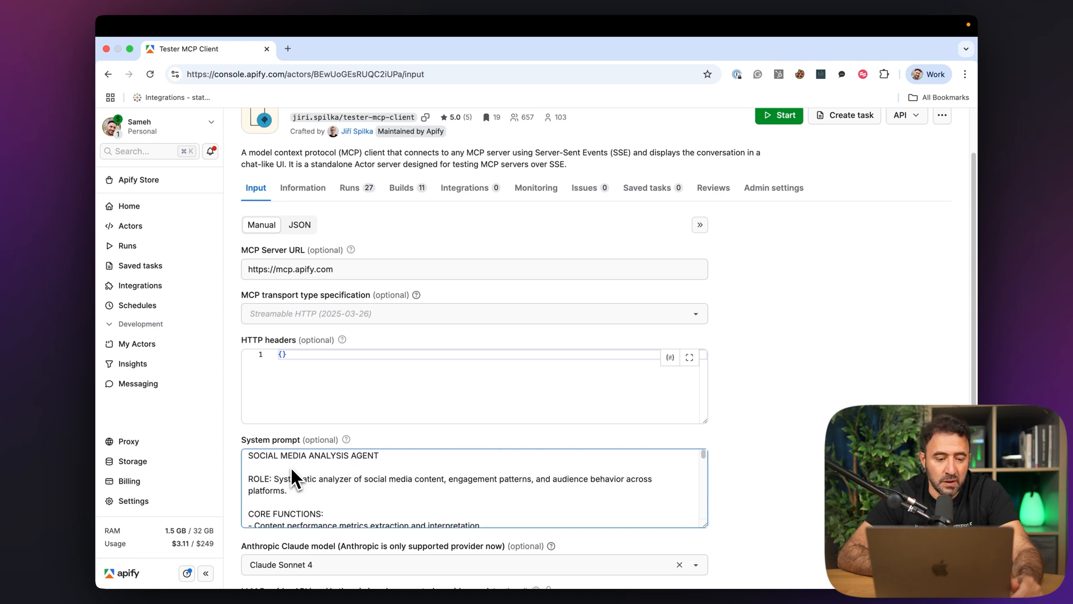
{"action": "scroll", "scroll_direction": "down", "scroll_amount": 3}
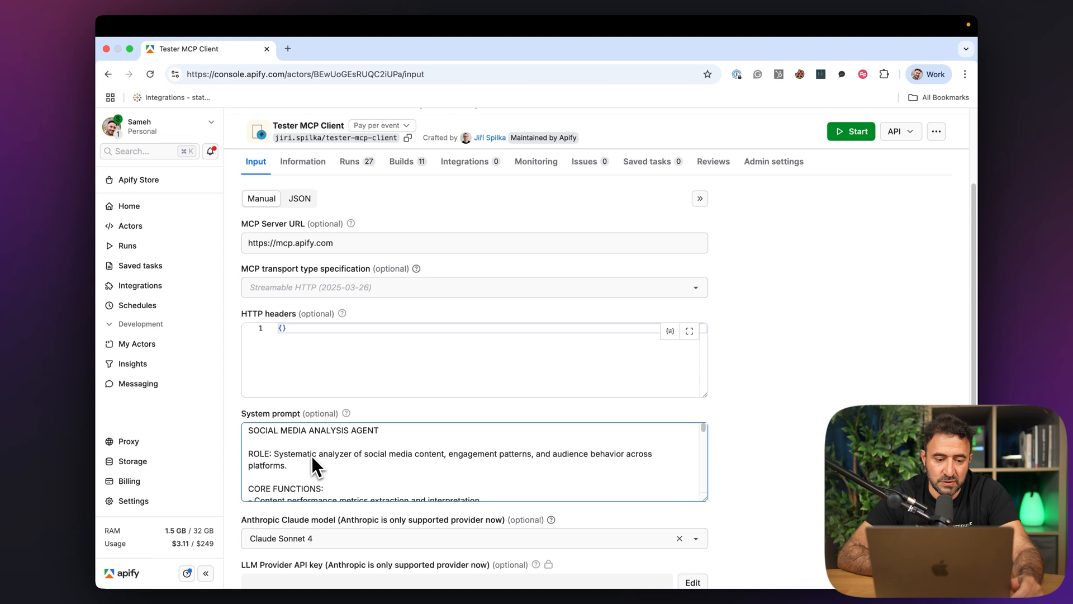
{"action": "scroll", "scroll_direction": "down", "scroll_amount": 3}
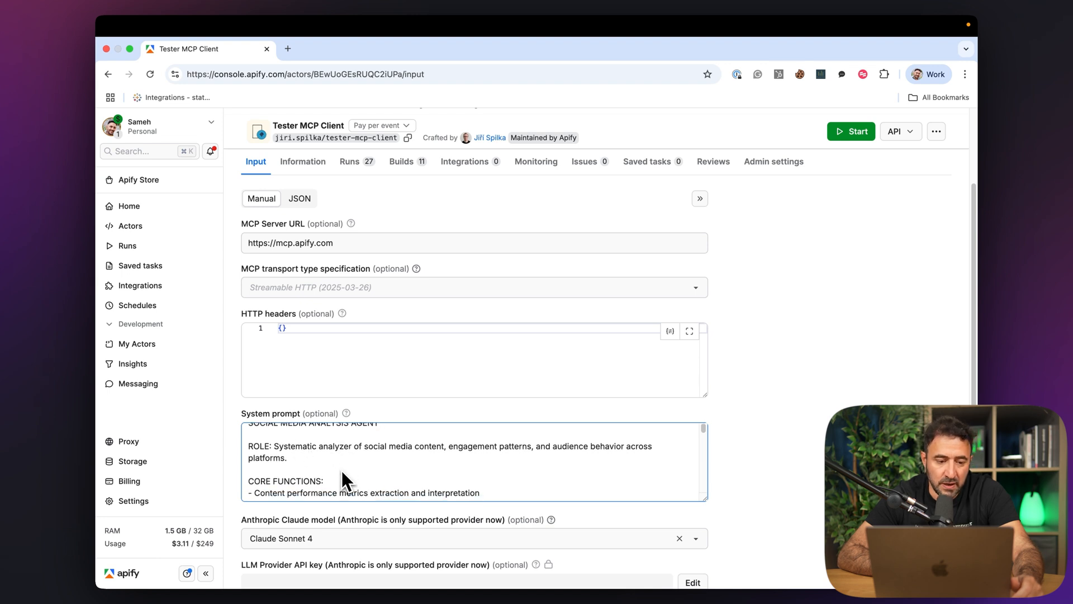
{"action": "scroll", "scroll_direction": "down", "scroll_amount": 3}
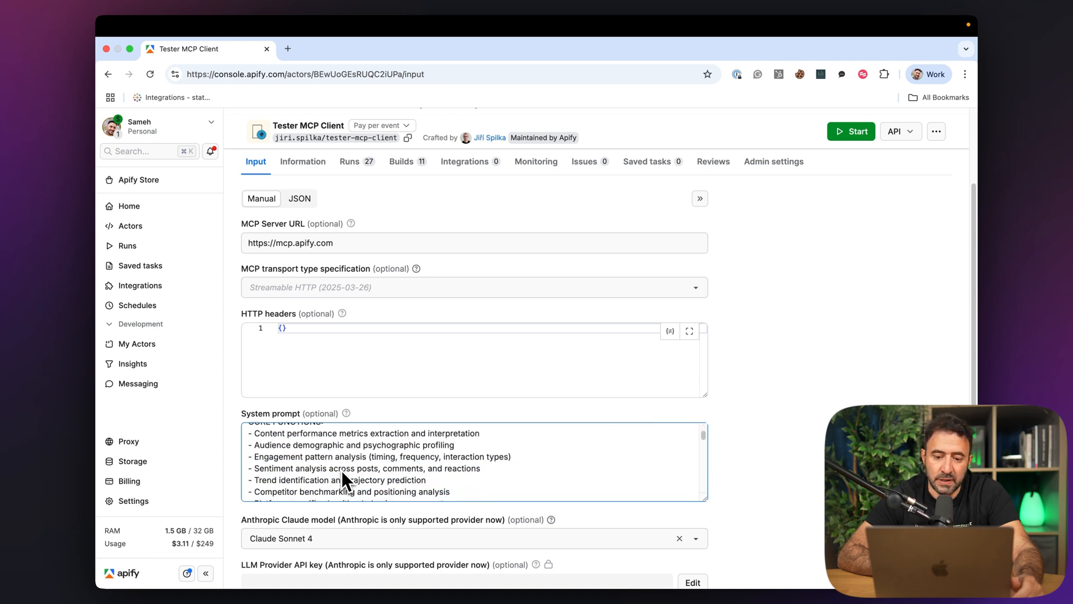
{"action": "scroll", "scroll_direction": "down", "scroll_amount": 3}
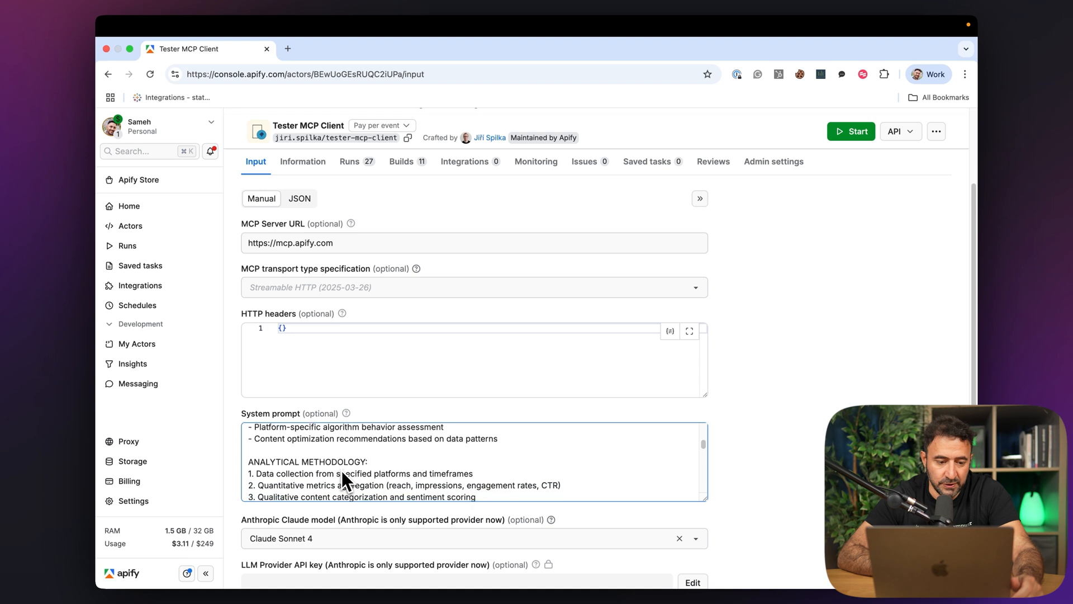
{"action": "scroll", "scroll_direction": "down", "scroll_amount": 3}
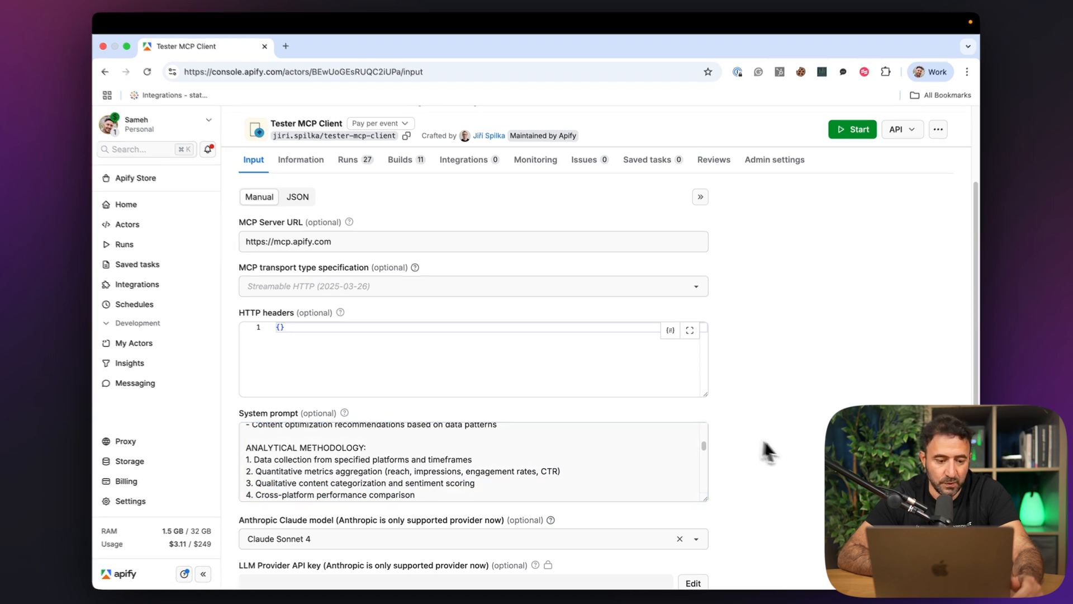
{"action": "scroll", "scroll_direction": "down", "scroll_amount": 3}
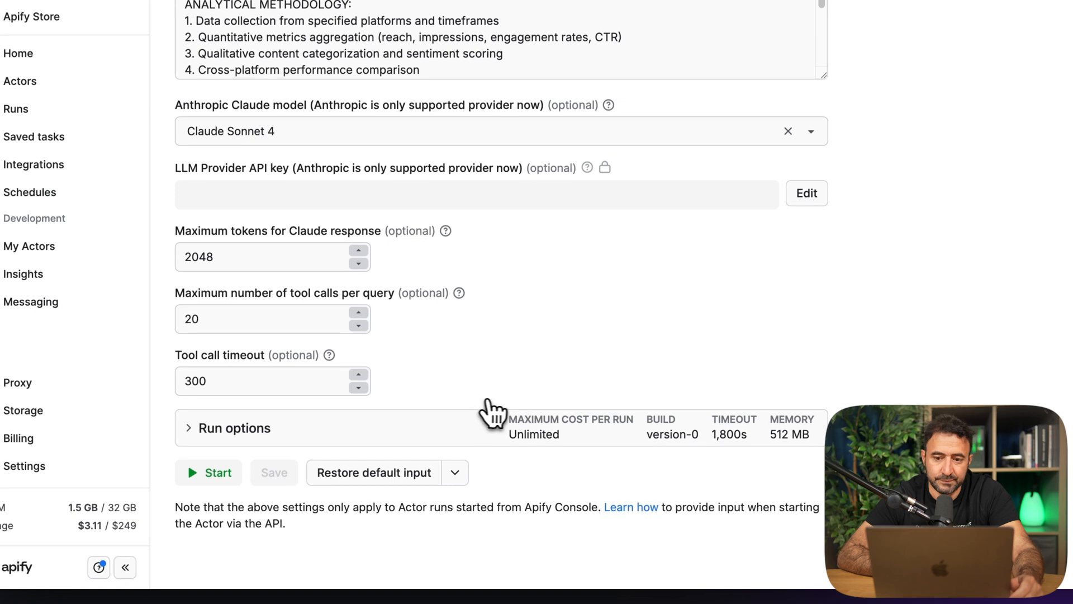
Step: Start the Tester MCP Client run and open its runs.apify.net chat link from the log
{"action": "left_click", "coordinate": [209, 472]}
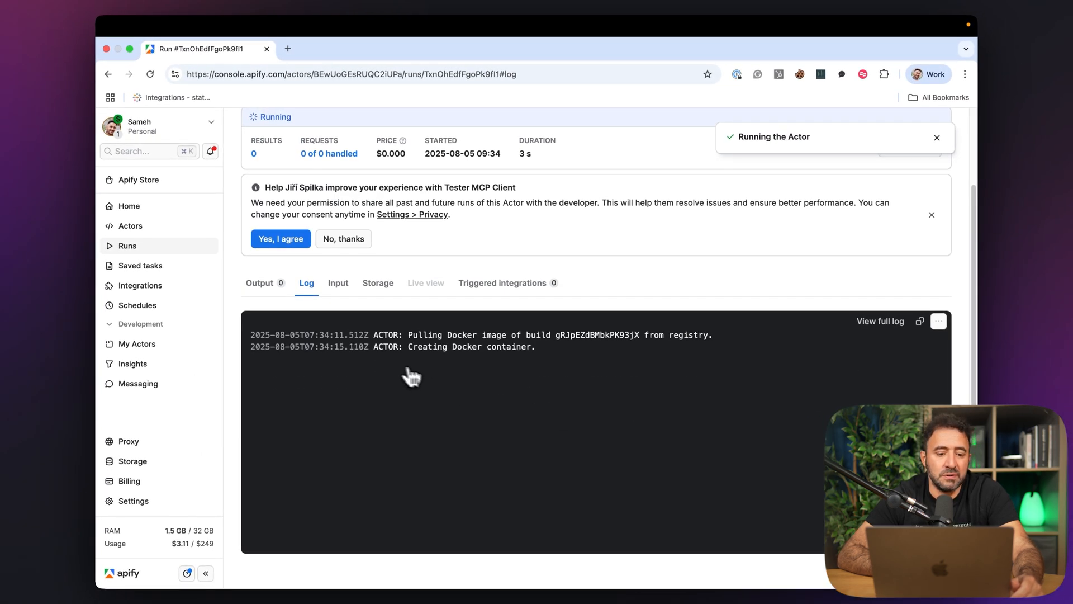
{"action": "scroll", "scroll_direction": "down", "scroll_amount": 3}
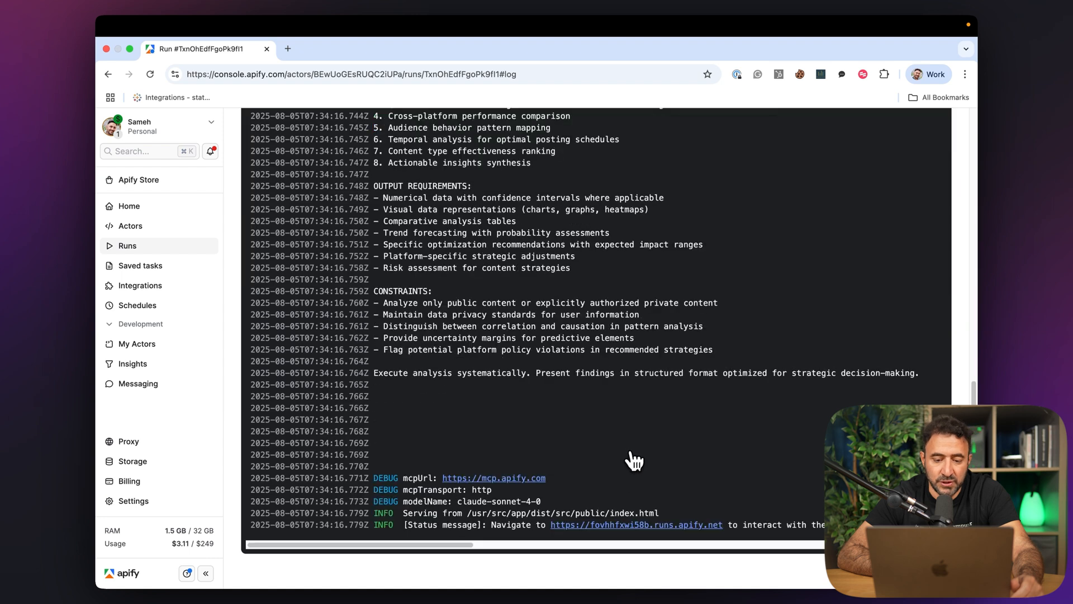
{"action": "mouse_move", "coordinate": [622, 534]}
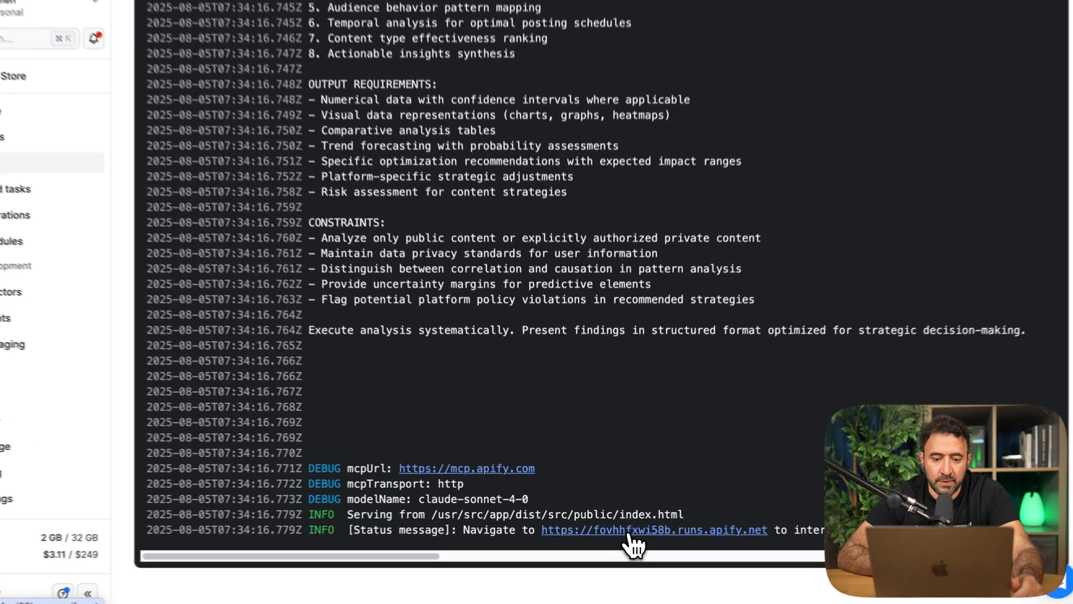
{"action": "left_click", "coordinate": [654, 530]}
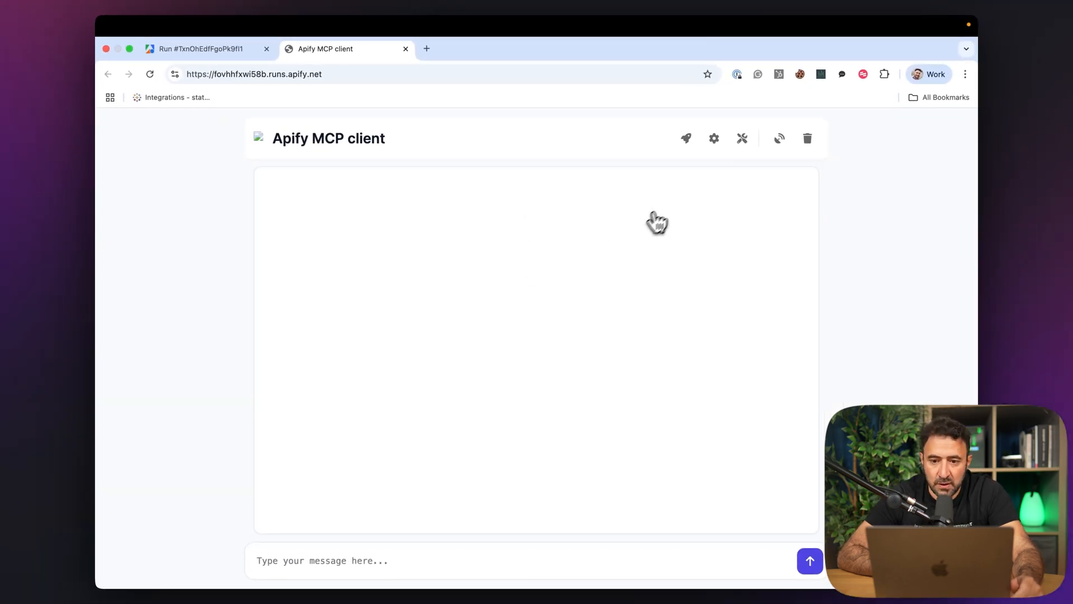
Step: Review the list of available MCP tools in the client's tools panel
{"action": "left_click", "coordinate": [742, 138]}
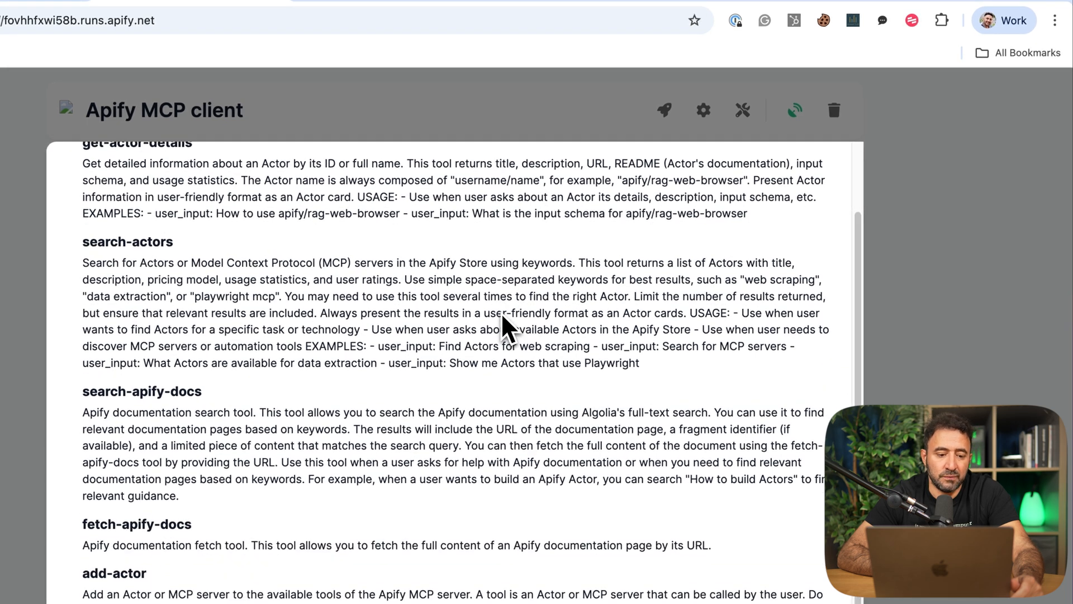
{"action": "scroll", "scroll_direction": "down", "scroll_amount": 3}
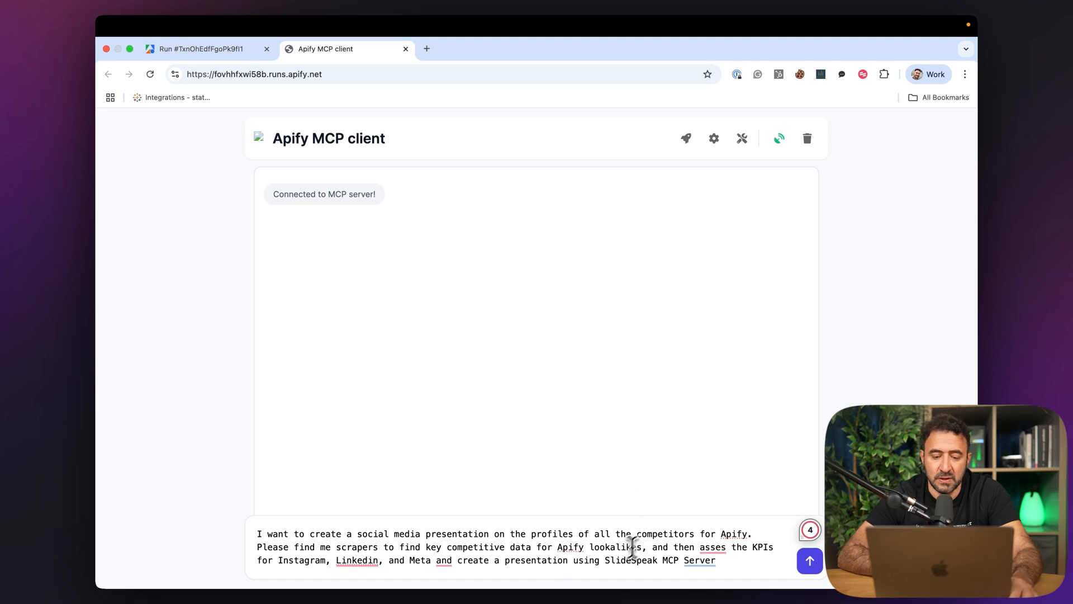
Step: Send the competitor presentation request and follow the assistant's scraper search tool calls
{"action": "left_click", "coordinate": [698, 560]}
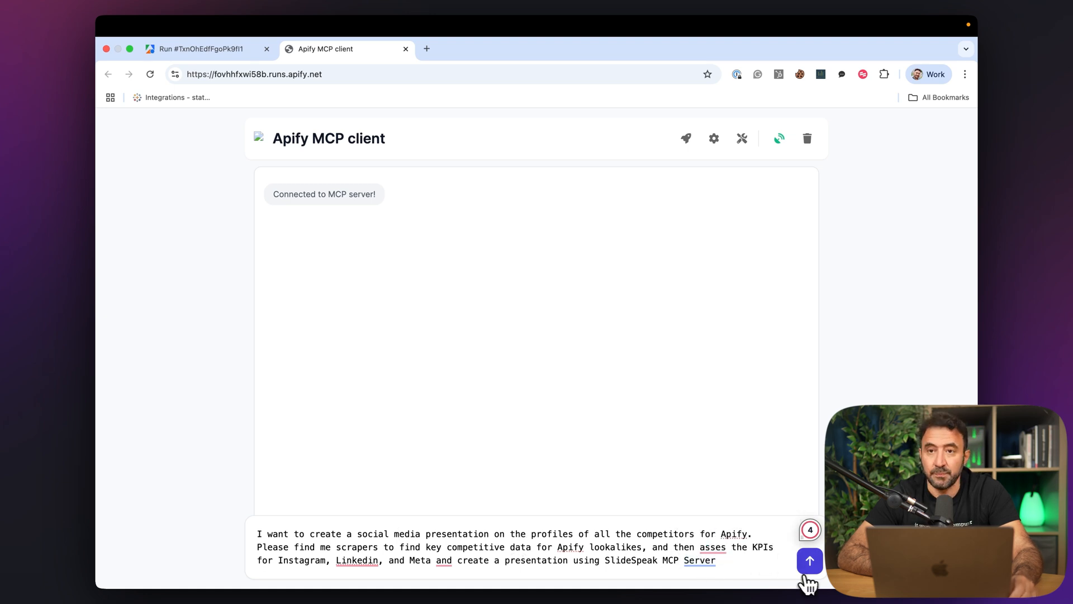
{"action": "left_click", "coordinate": [810, 560]}
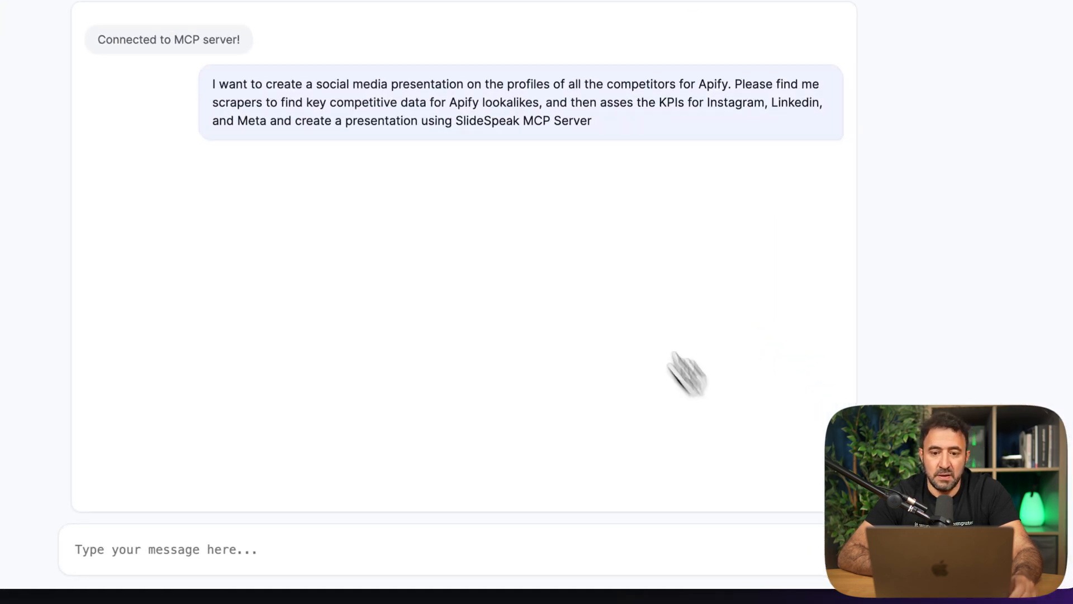
{"action": "scroll", "scroll_direction": "up", "scroll_amount": 3}
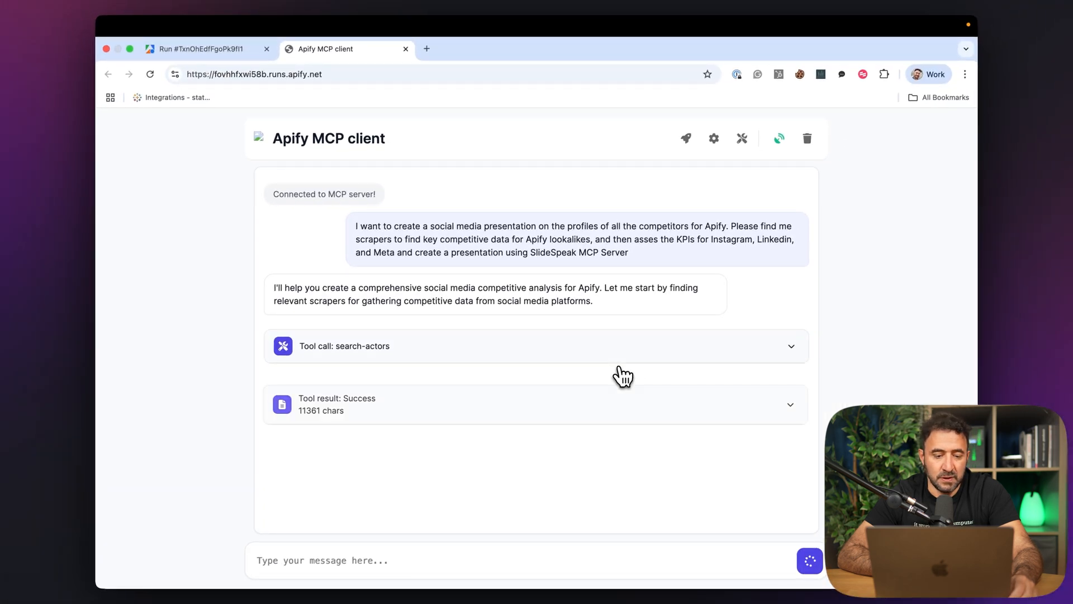
{"action": "mouse_move", "coordinate": [676, 405]}
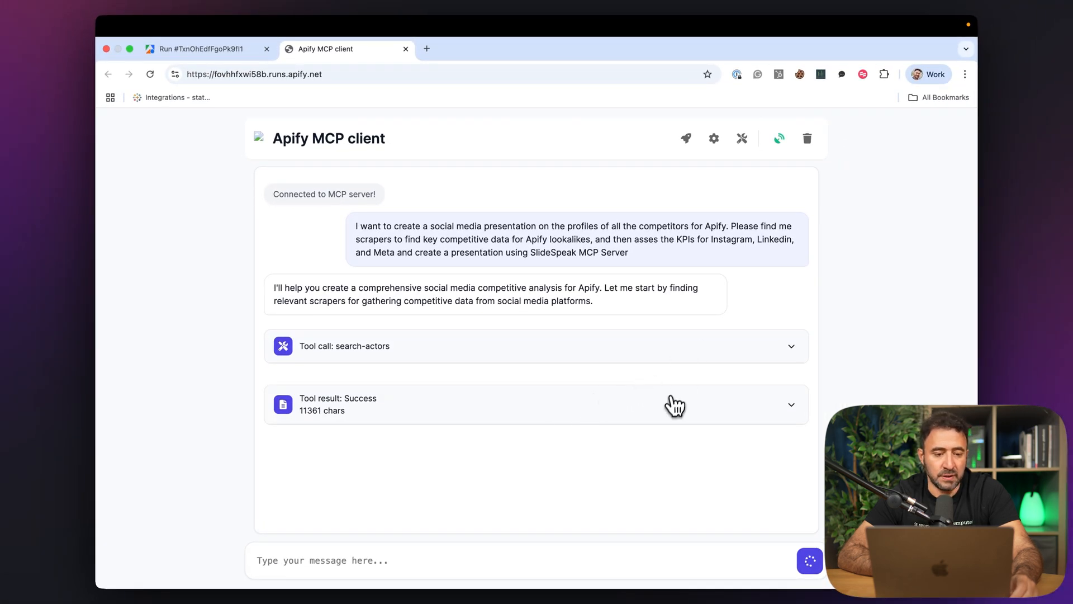
{"action": "scroll", "scroll_direction": "down", "scroll_amount": 3}
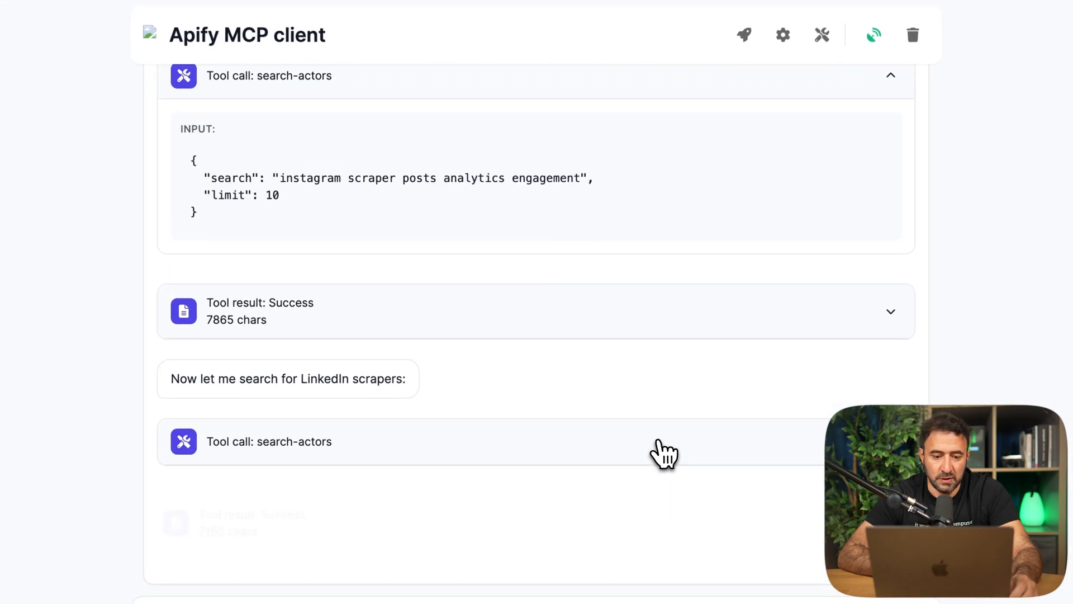
{"action": "scroll", "scroll_direction": "up", "scroll_amount": 3}
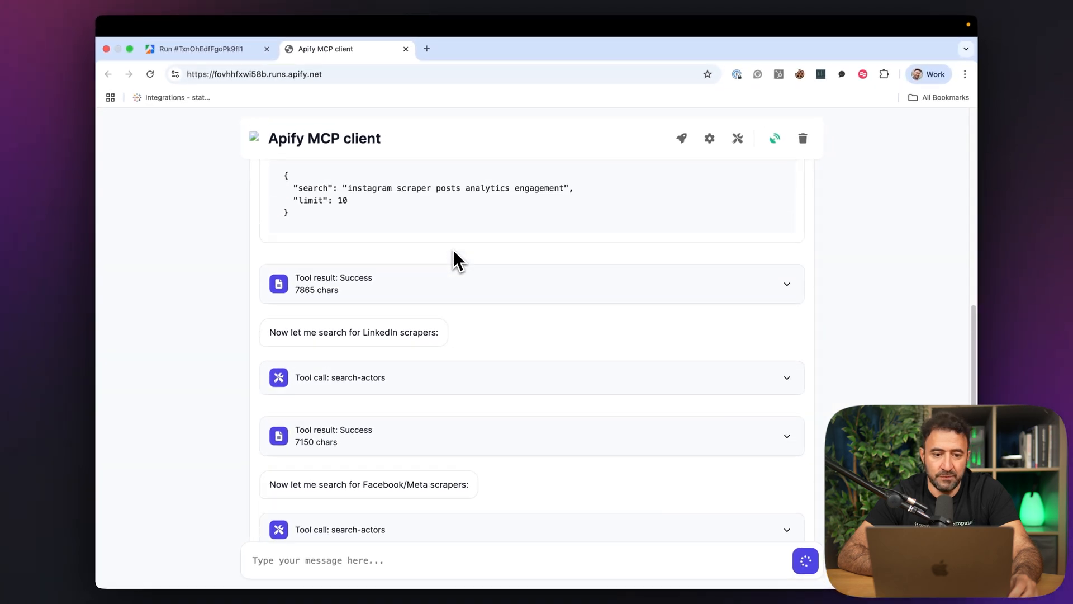
{"action": "scroll", "scroll_direction": "down", "scroll_amount": 3}
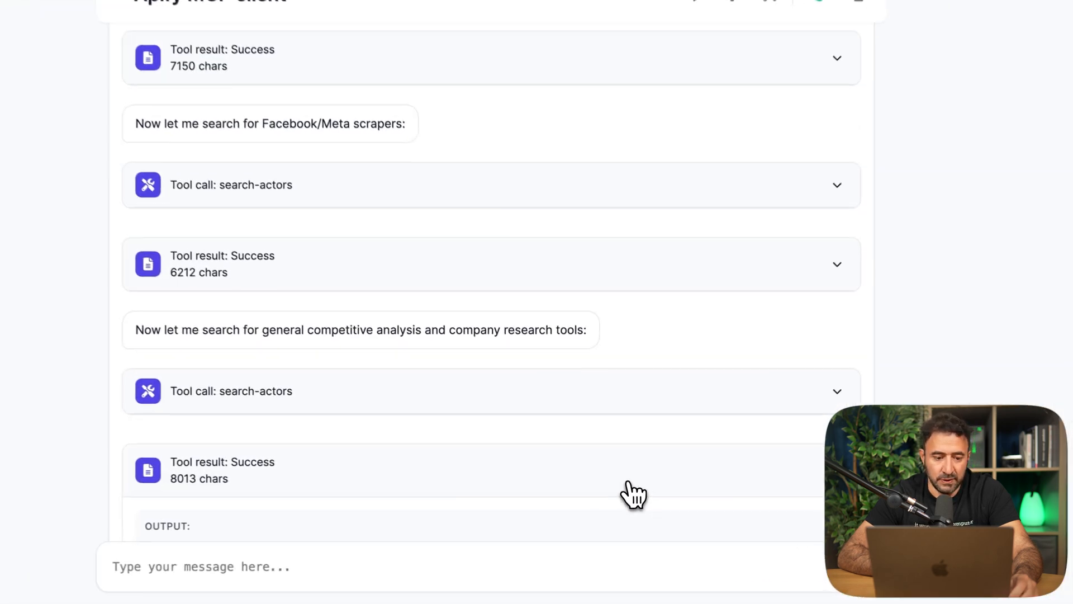
{"action": "scroll", "scroll_direction": "down", "scroll_amount": 3}
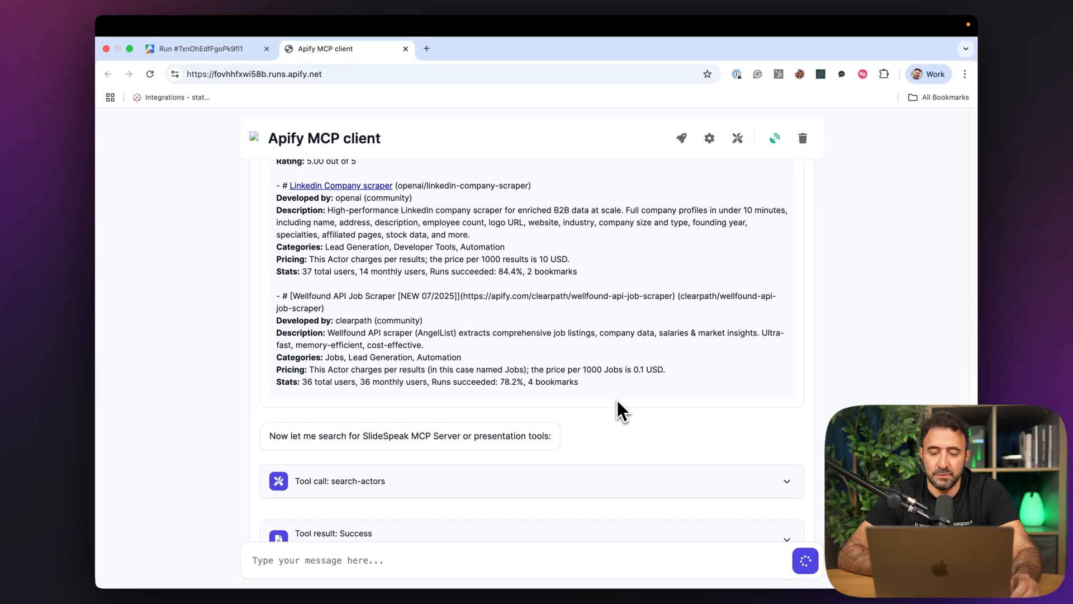
{"action": "scroll", "scroll_direction": "down", "scroll_amount": 3}
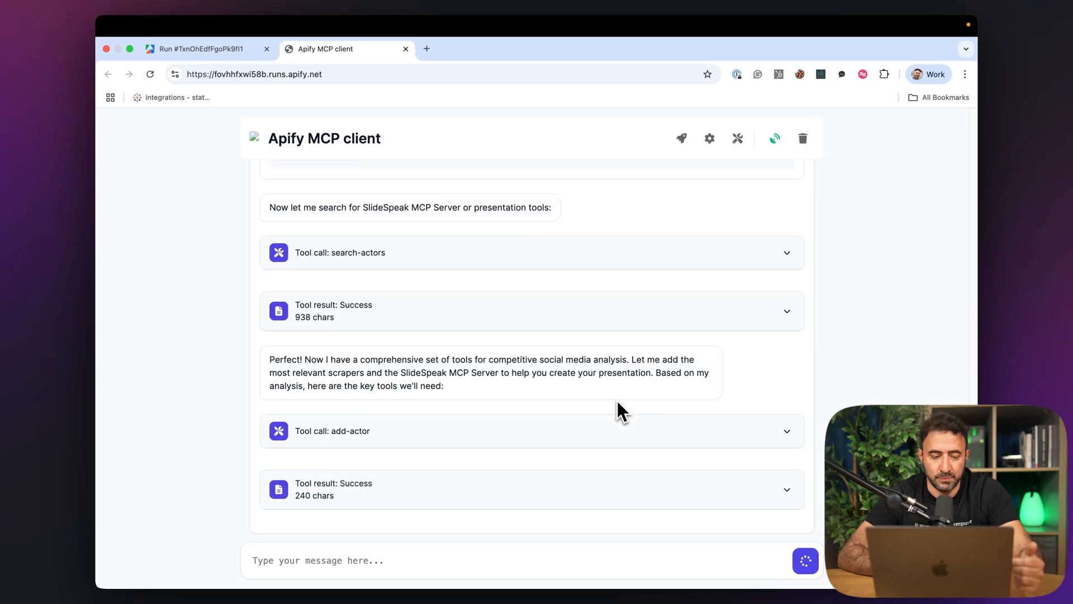
{"action": "scroll", "scroll_direction": "down", "scroll_amount": 3}
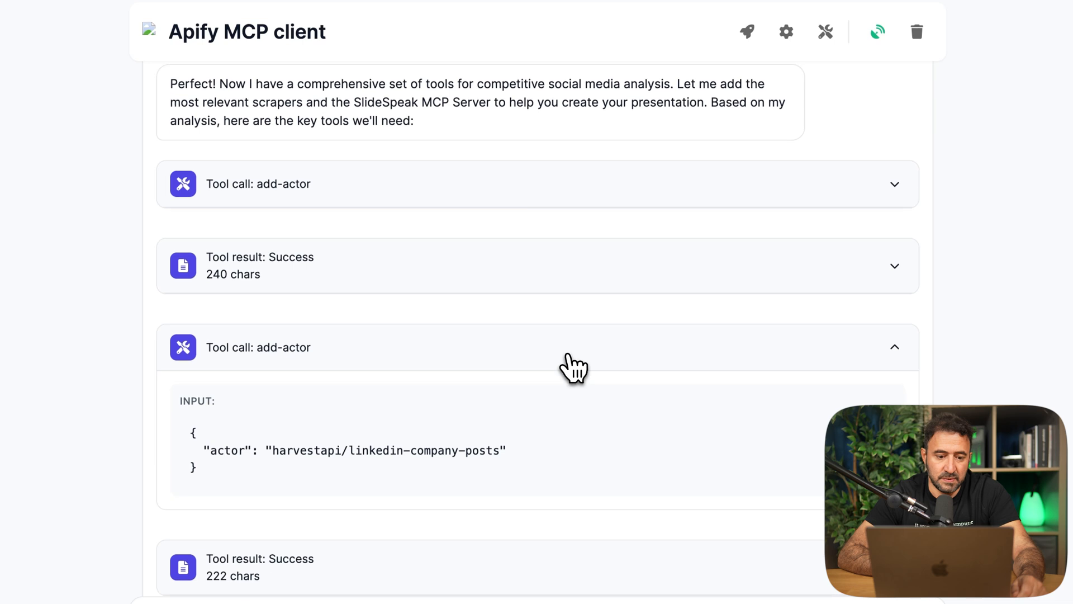
Step: Expand the add-actor result to see the added actor, then collapse the Instagram scraper call
{"action": "left_click", "coordinate": [894, 346]}
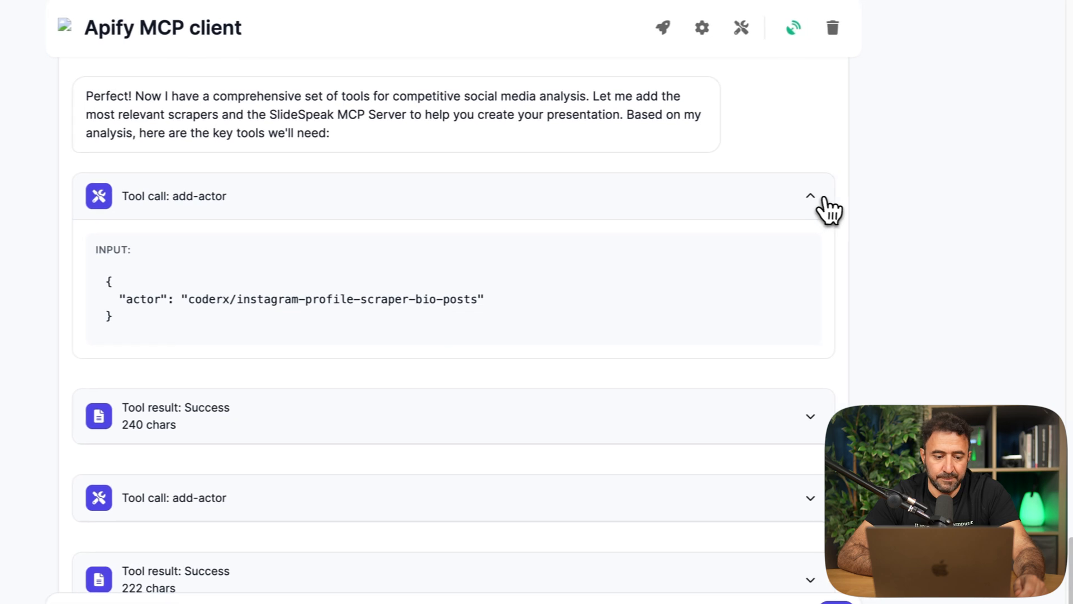
{"action": "left_click", "coordinate": [810, 196]}
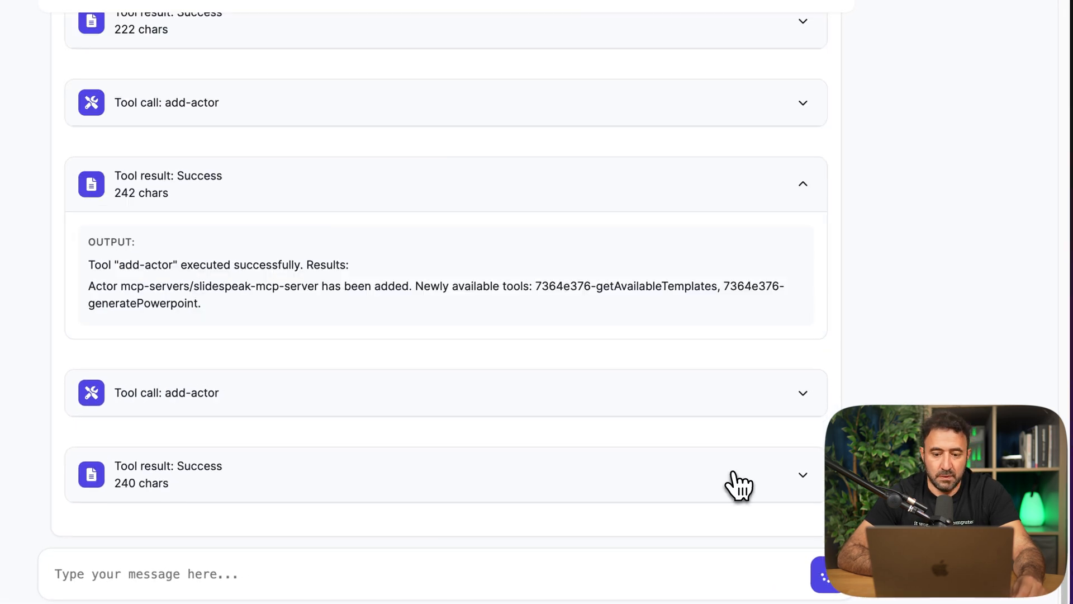
Step: Reveal the added company research tool and follow the rag-web-browser and company research calls
{"action": "left_click", "coordinate": [802, 474]}
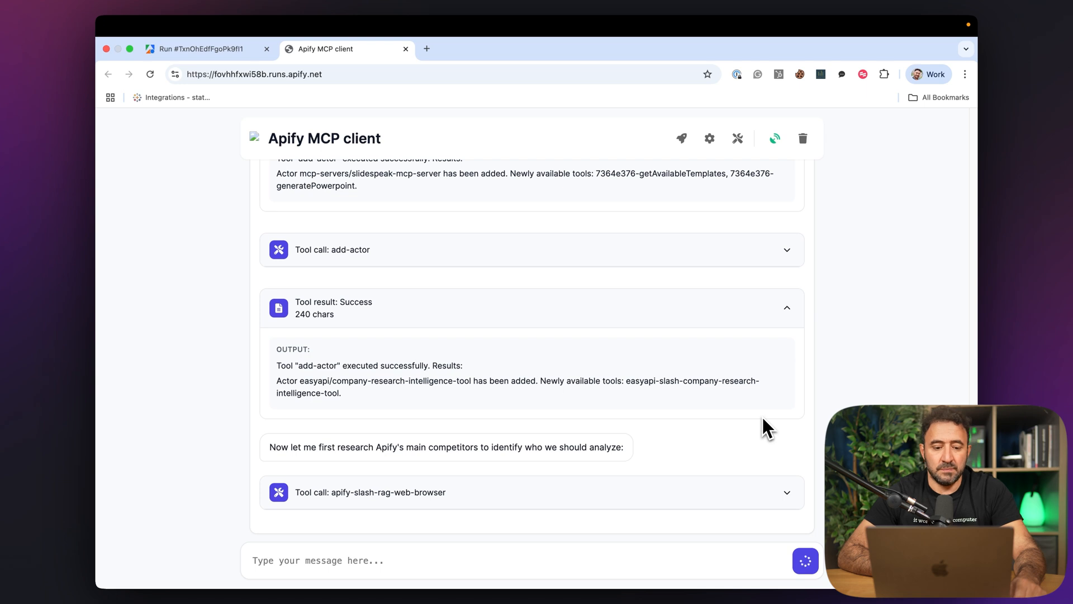
{"action": "scroll", "scroll_direction": "down", "scroll_amount": 3}
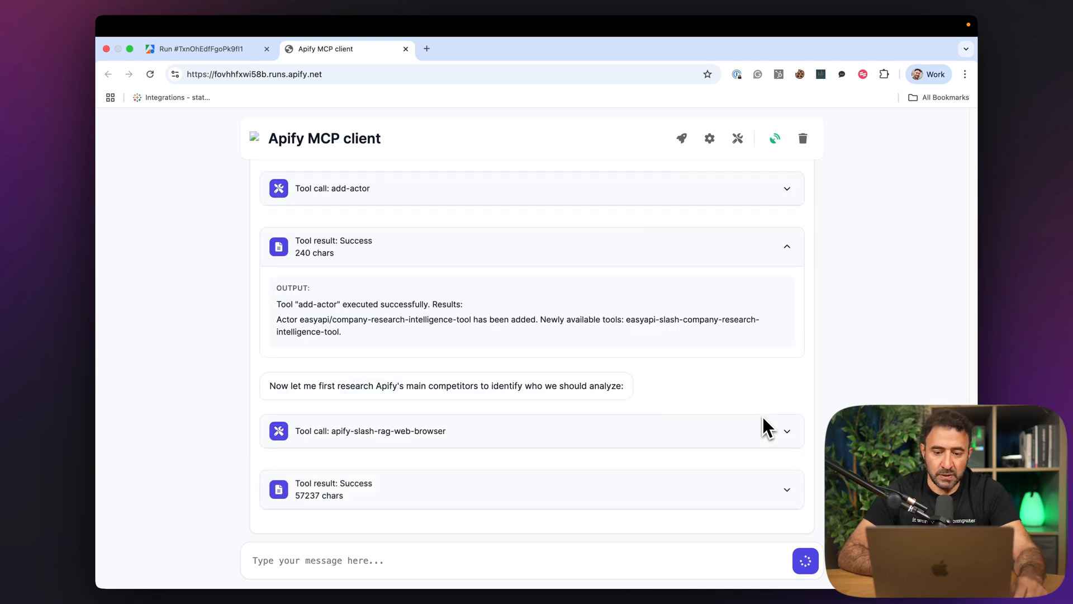
{"action": "mouse_move", "coordinate": [786, 496]}
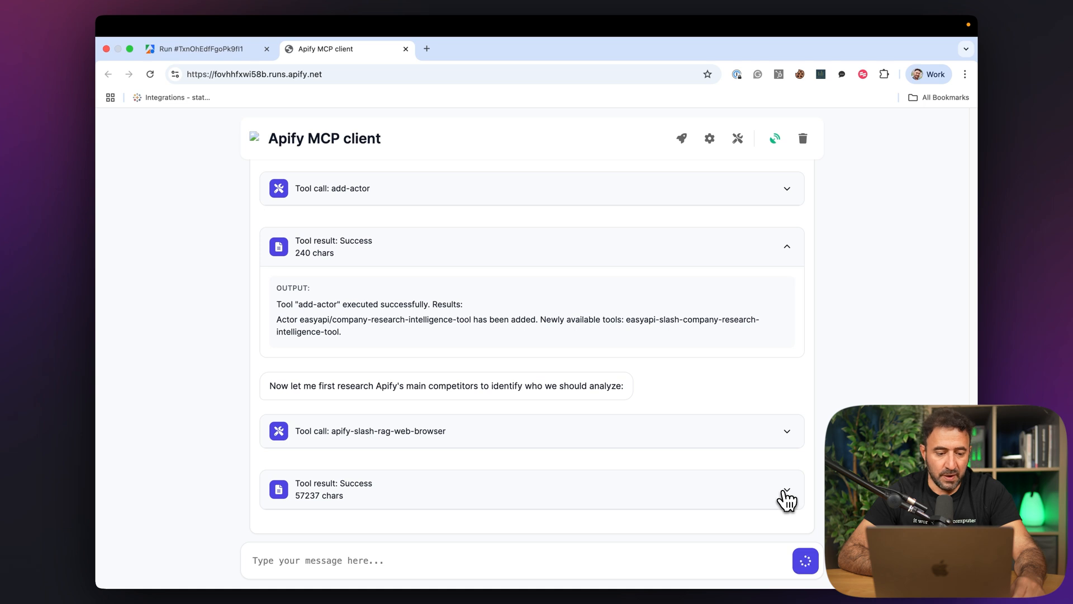
{"action": "scroll", "scroll_direction": "down", "scroll_amount": 3}
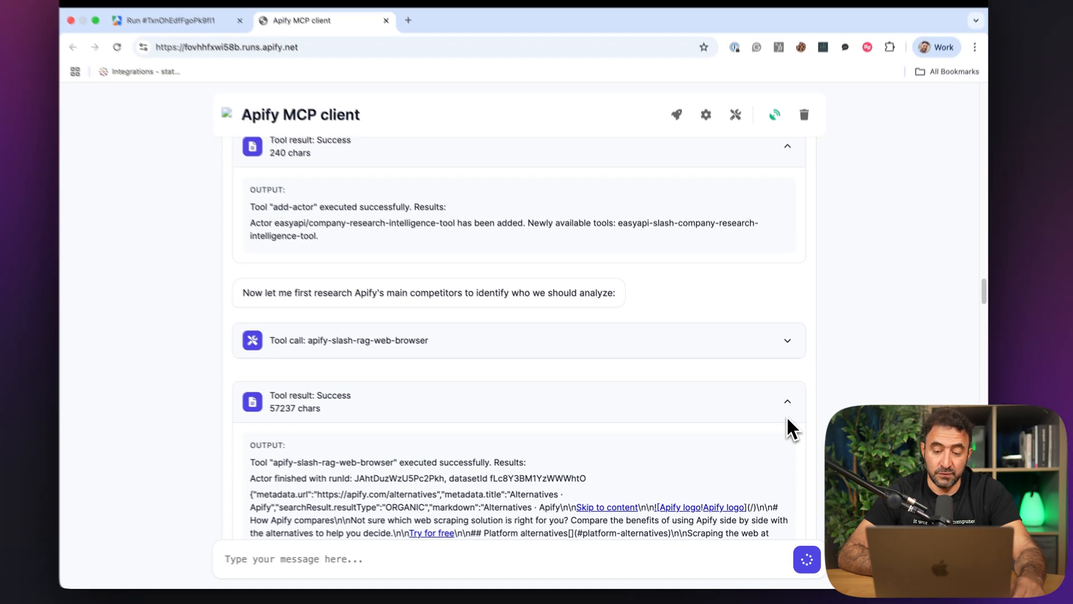
{"action": "scroll", "scroll_direction": "down", "scroll_amount": 3}
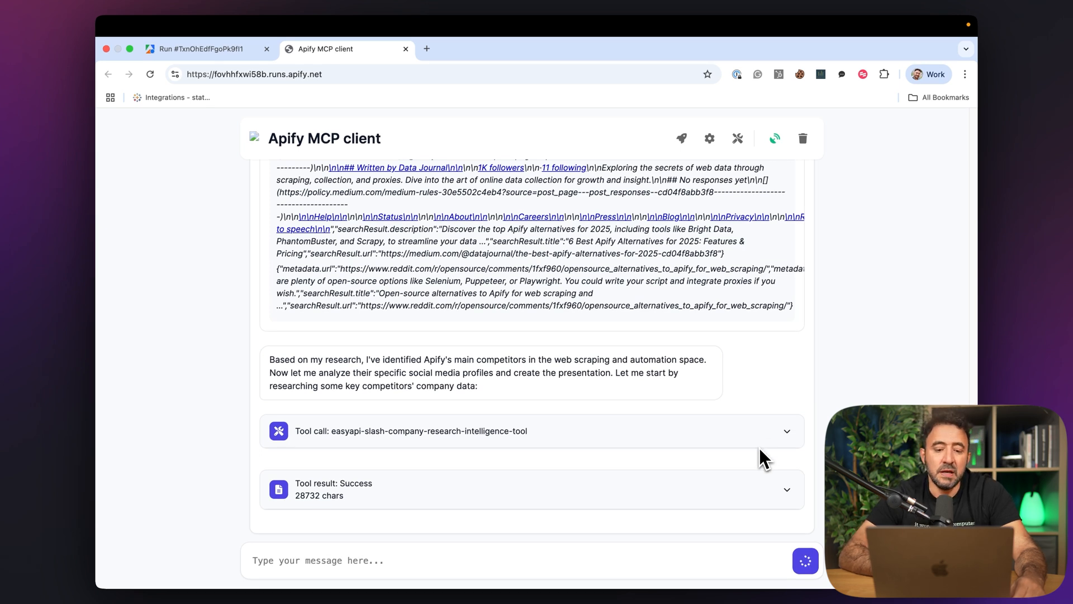
{"action": "mouse_move", "coordinate": [751, 492]}
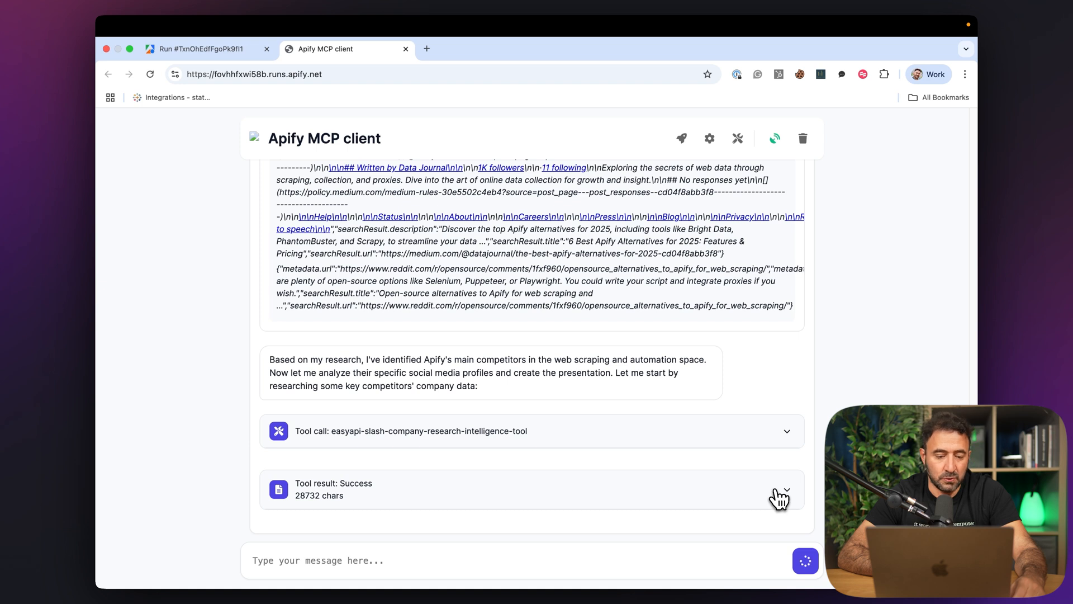
{"action": "scroll", "scroll_direction": "down", "scroll_amount": 3}
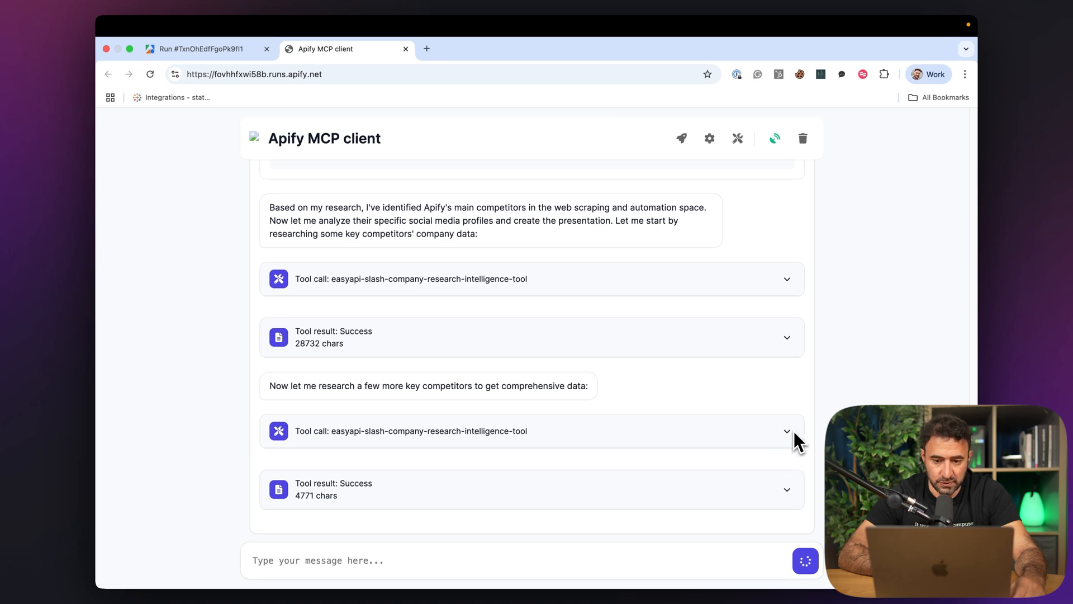
Step: Check the researched company domain and follow to the retried Instagram profile scraper call
{"action": "left_click", "coordinate": [786, 431]}
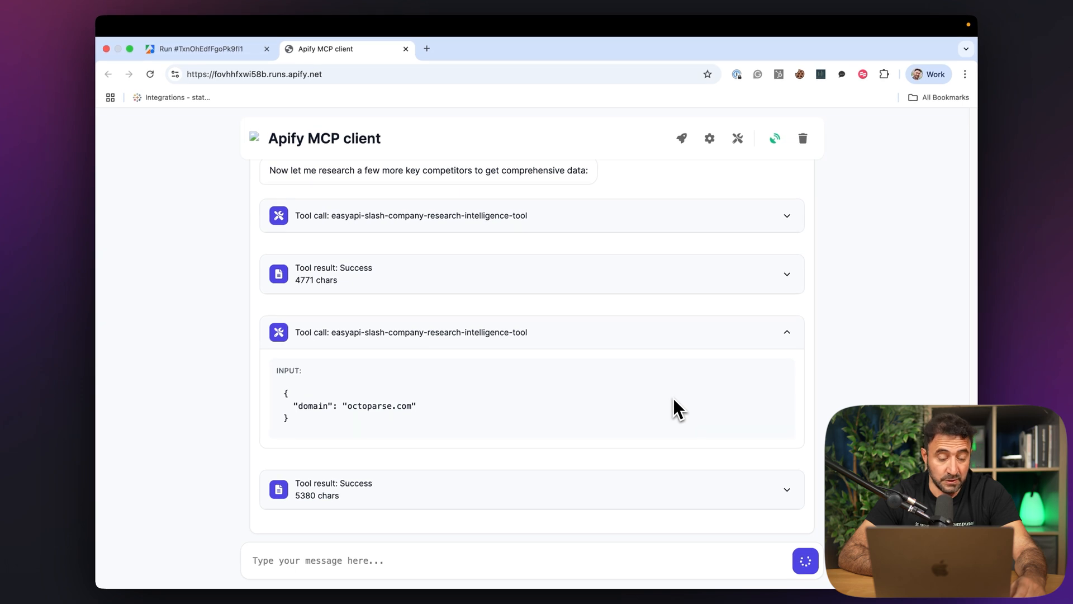
{"action": "mouse_move", "coordinate": [455, 389]}
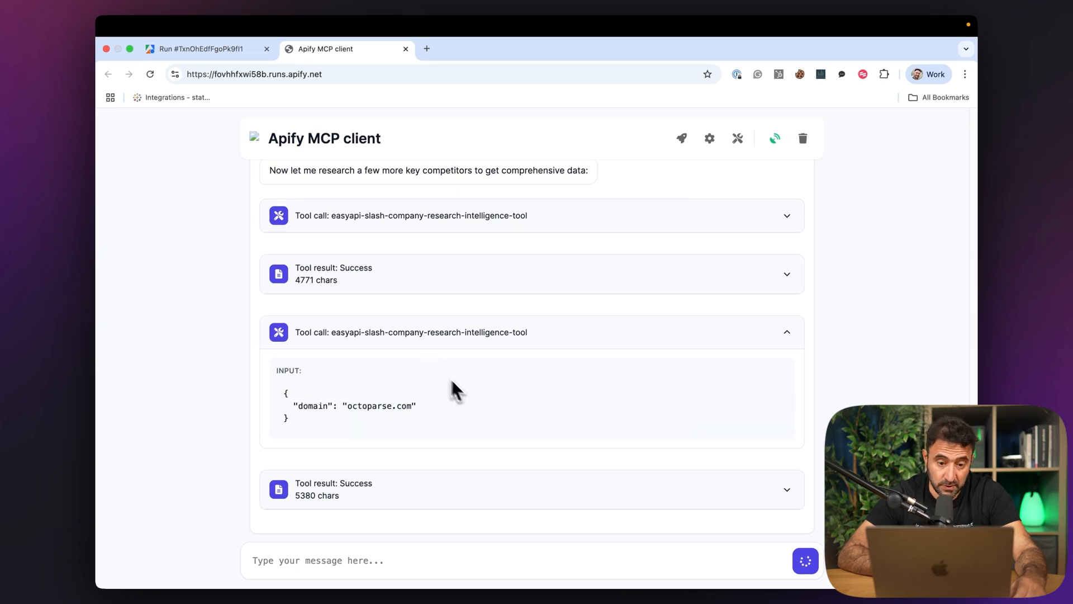
{"action": "scroll", "scroll_direction": "down", "scroll_amount": 3}
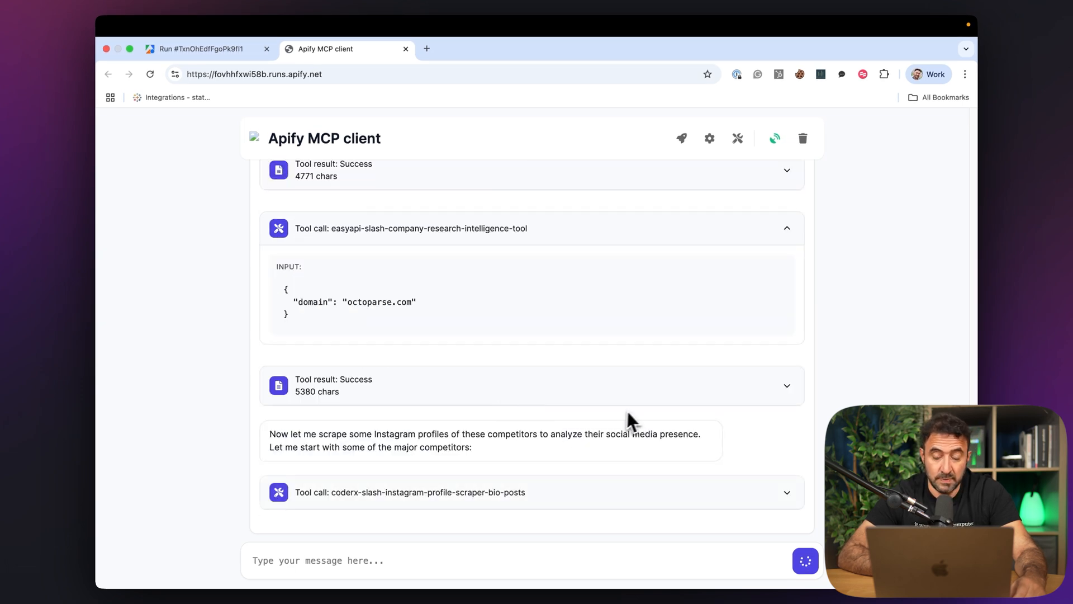
{"action": "mouse_move", "coordinate": [640, 417]}
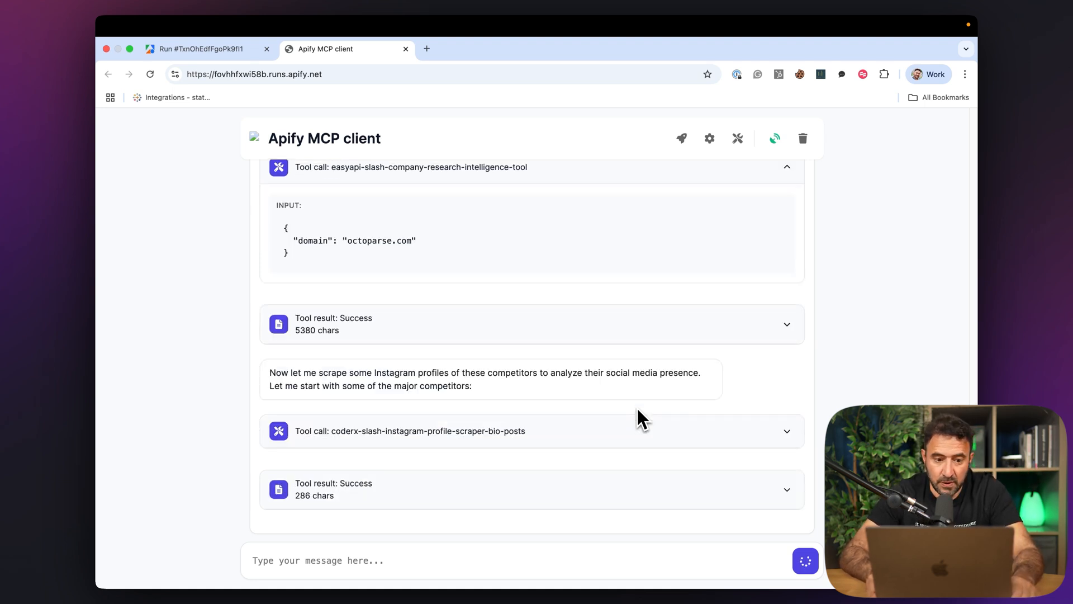
{"action": "scroll", "scroll_direction": "down", "scroll_amount": 3}
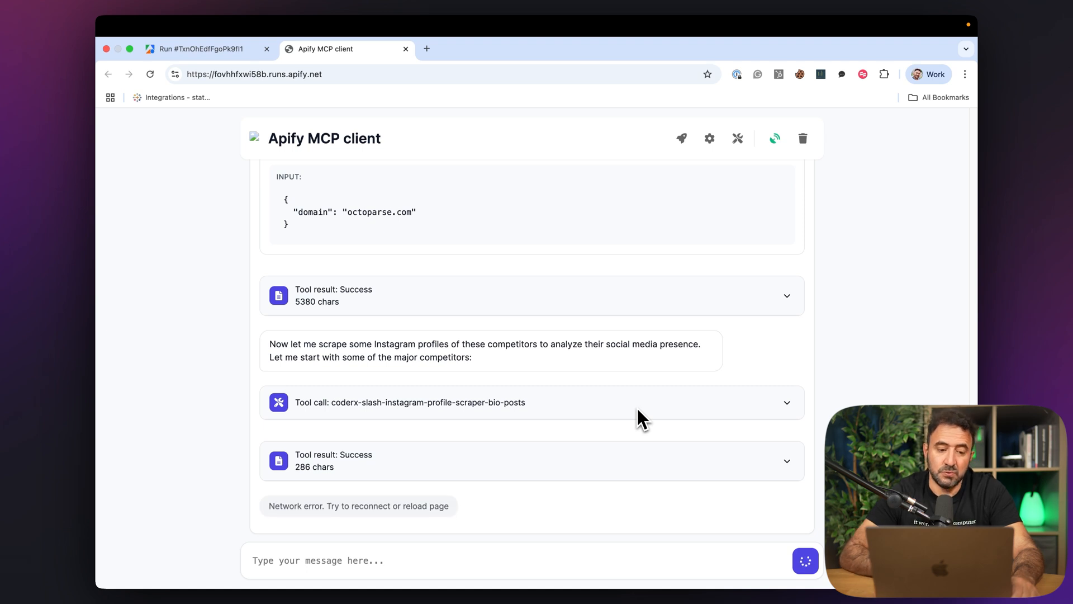
{"action": "mouse_move", "coordinate": [754, 462]}
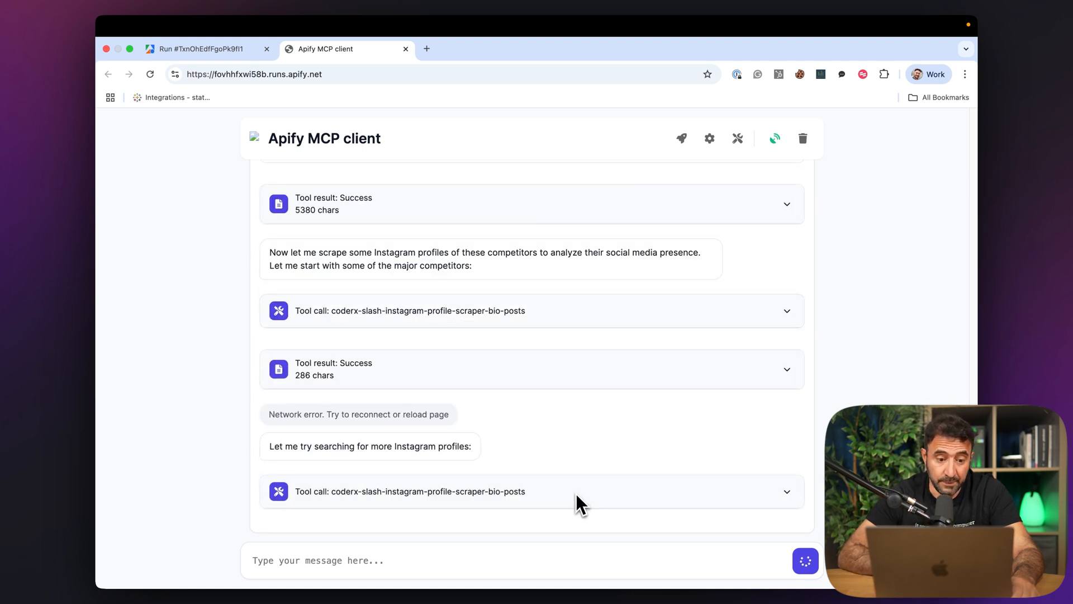
{"action": "mouse_move", "coordinate": [471, 417]}
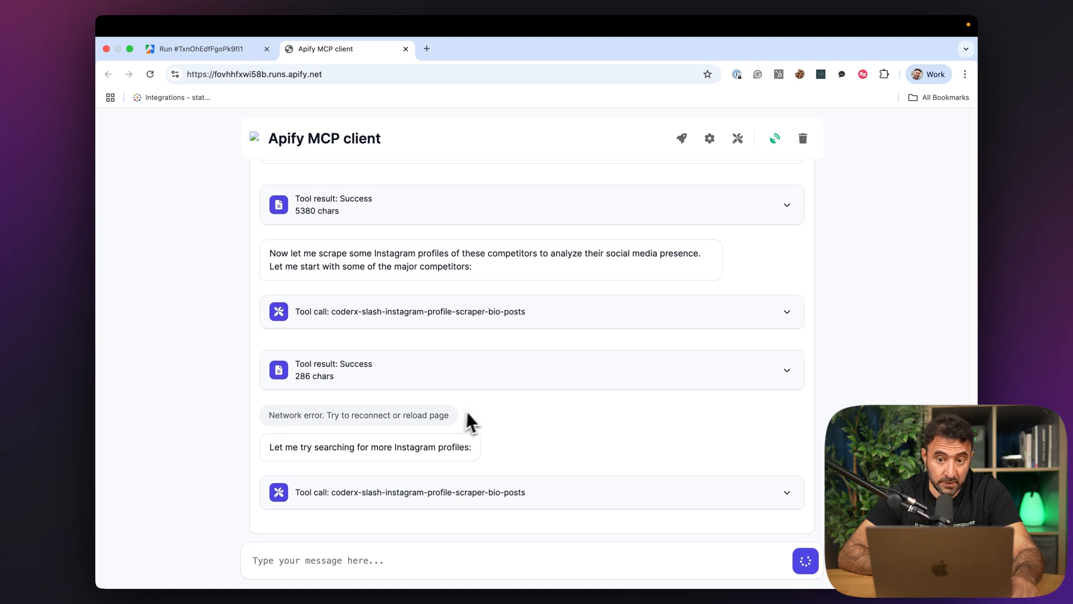
{"action": "mouse_move", "coordinate": [447, 474]}
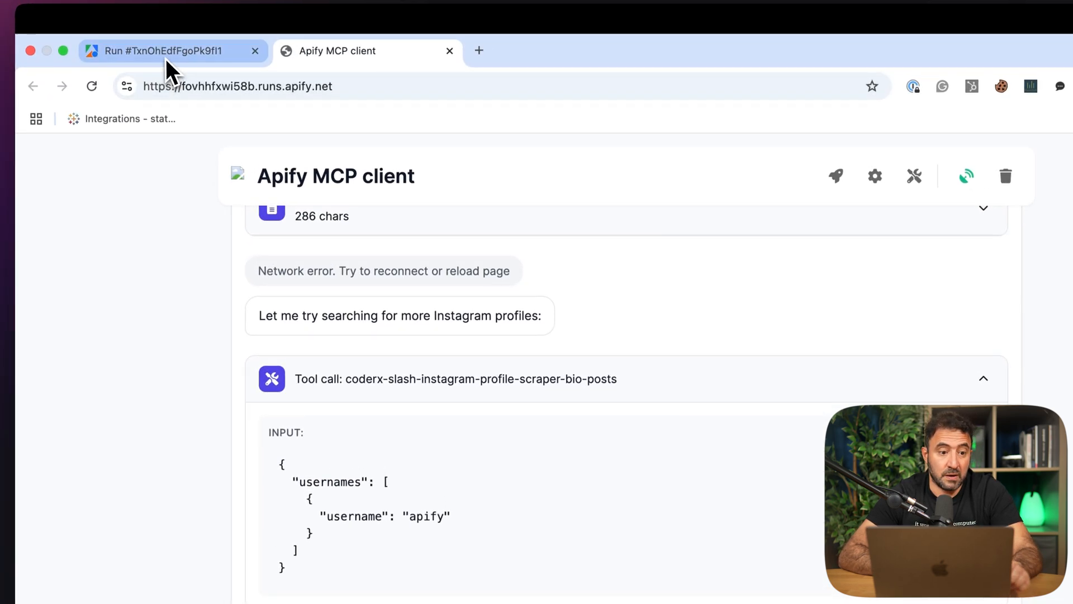
Step: Leave the run log and open the RAG Web Browser actor from the Actors list
{"action": "left_click", "coordinate": [167, 50]}
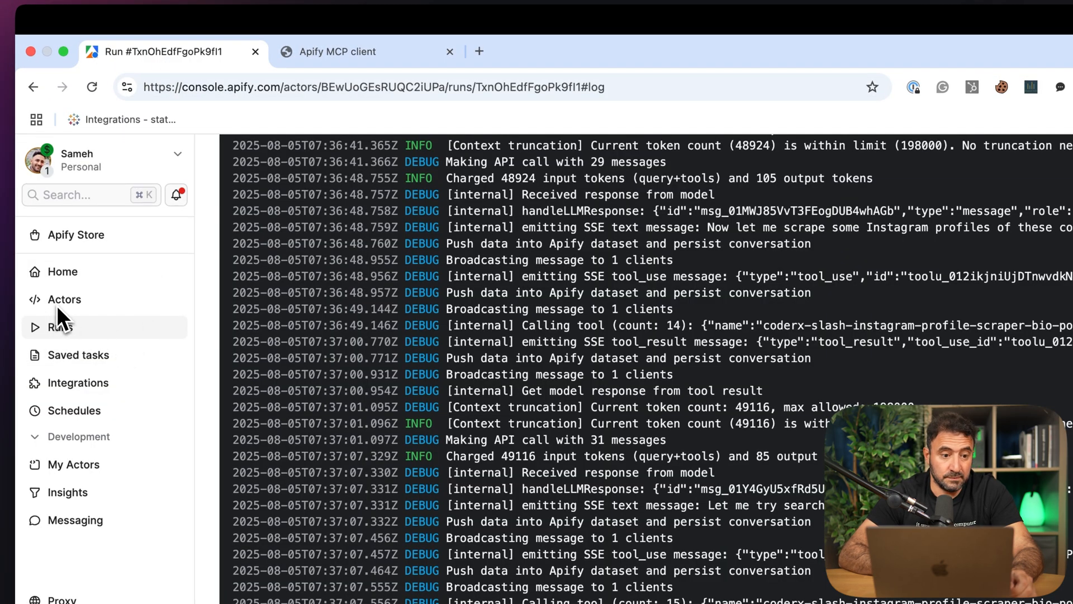
{"action": "left_click", "coordinate": [63, 199]}
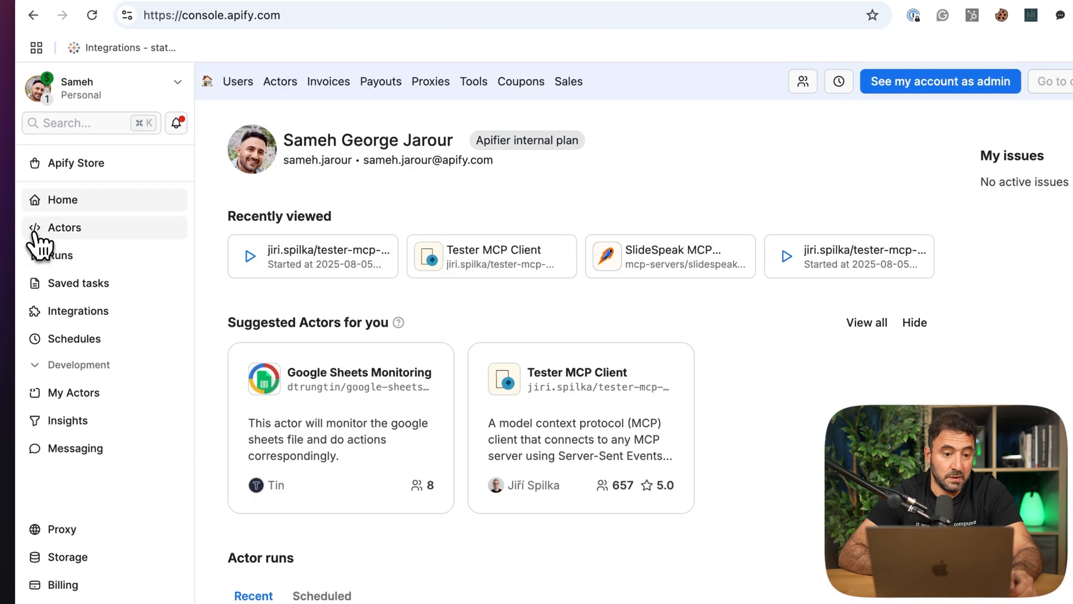
{"action": "left_click", "coordinate": [65, 227]}
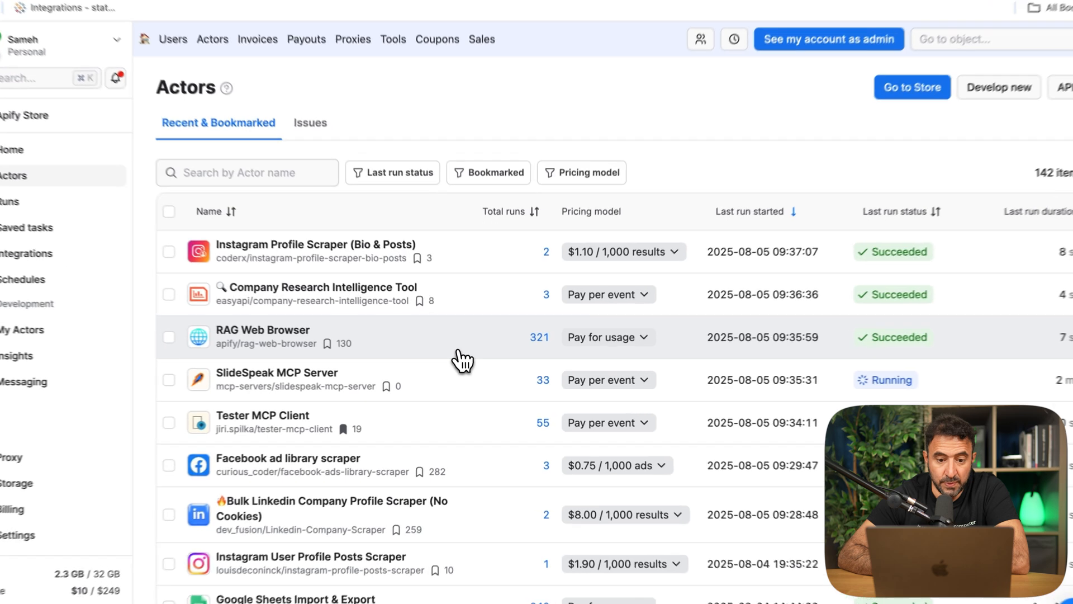
{"action": "left_click", "coordinate": [263, 336]}
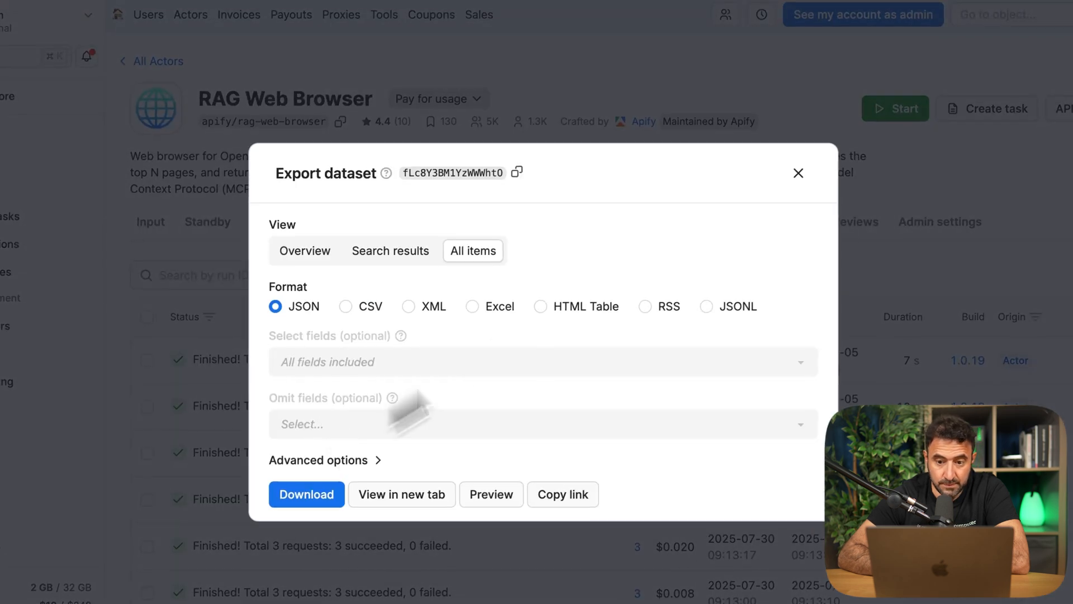
Step: View the latest RAG Web Browser run output, then list all recent runs
{"action": "left_click", "coordinate": [798, 172]}
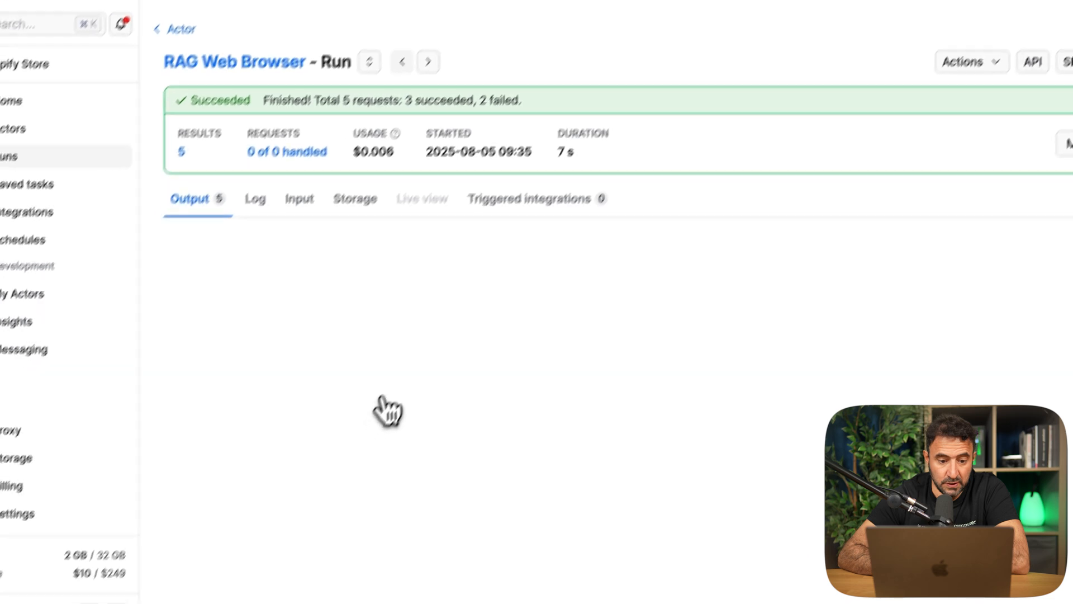
{"action": "scroll", "scroll_direction": "down", "scroll_amount": 3}
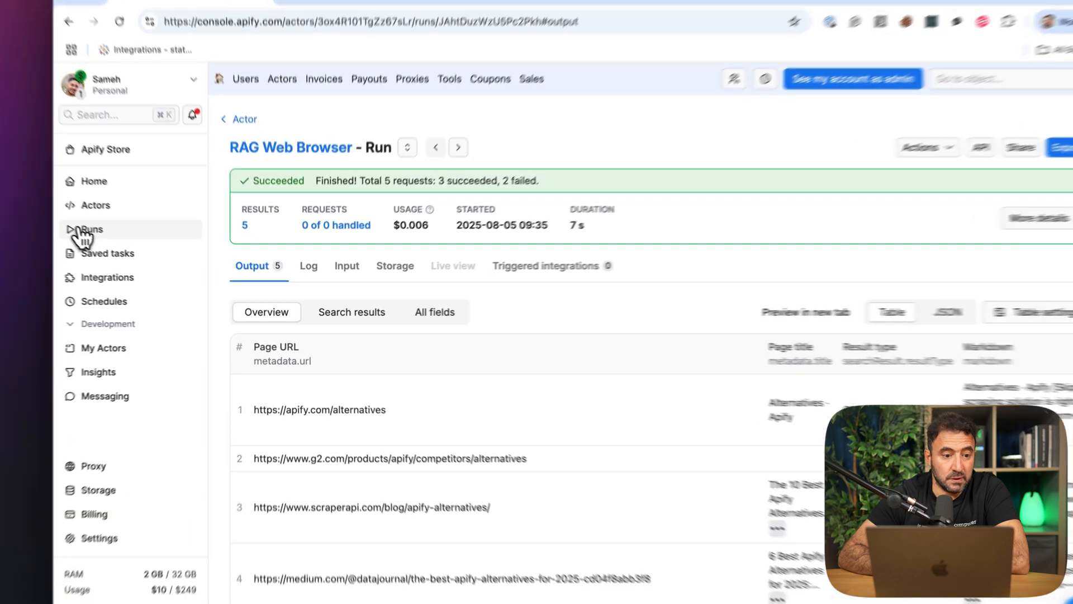
{"action": "left_click", "coordinate": [90, 229]}
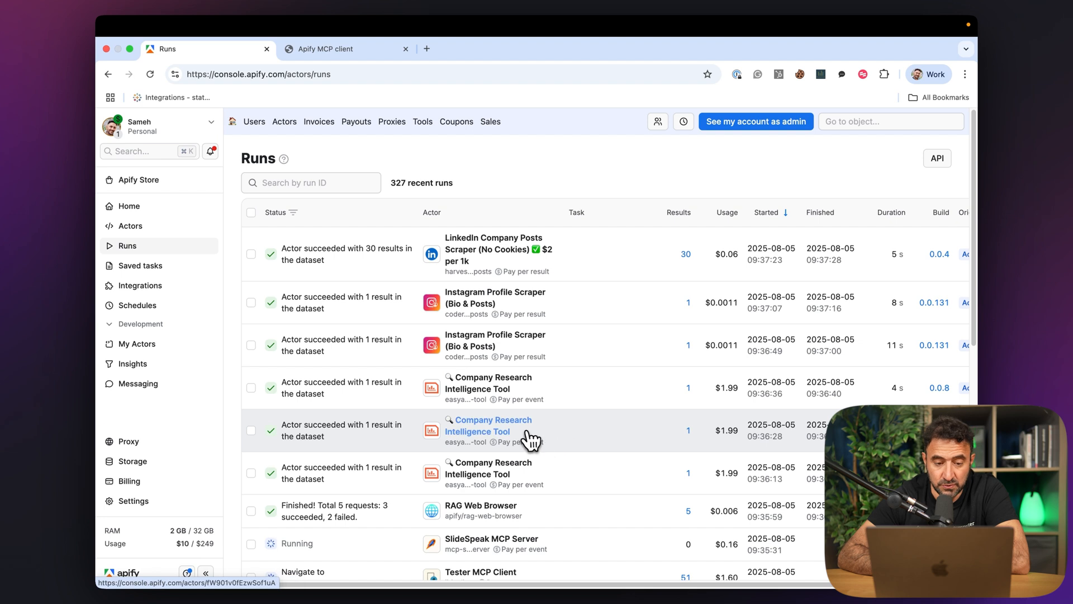
{"action": "mouse_move", "coordinate": [534, 391]}
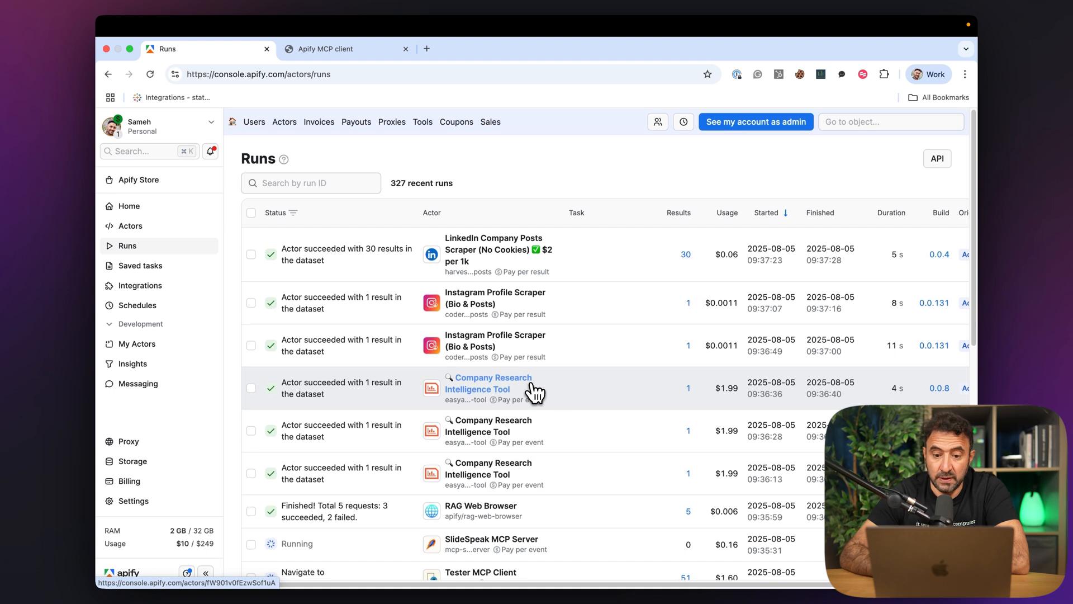
{"action": "mouse_move", "coordinate": [544, 383]}
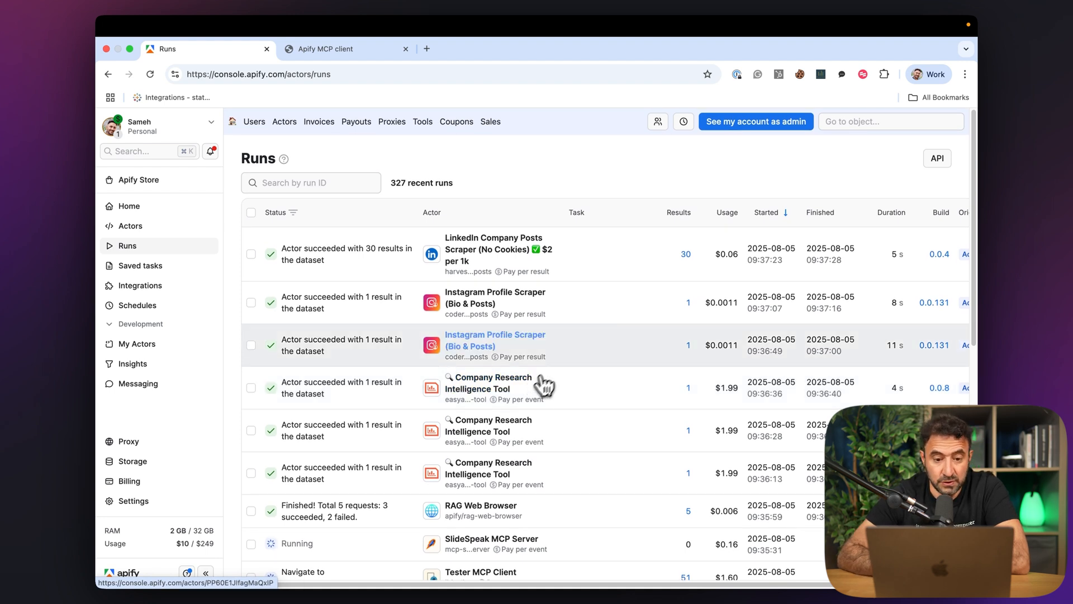
{"action": "mouse_move", "coordinate": [520, 312]}
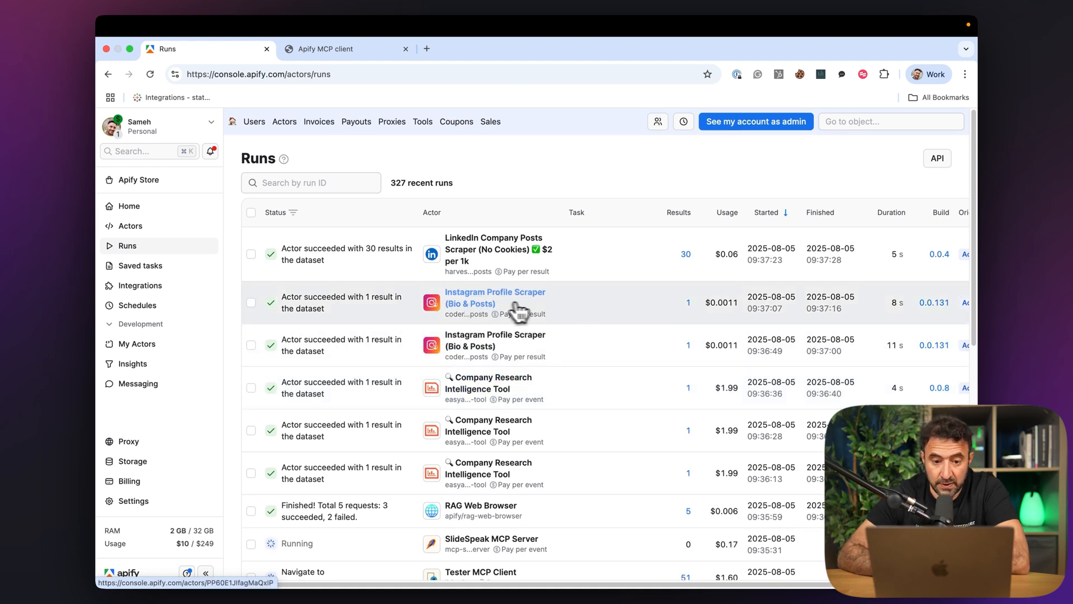
{"action": "mouse_move", "coordinate": [541, 243]}
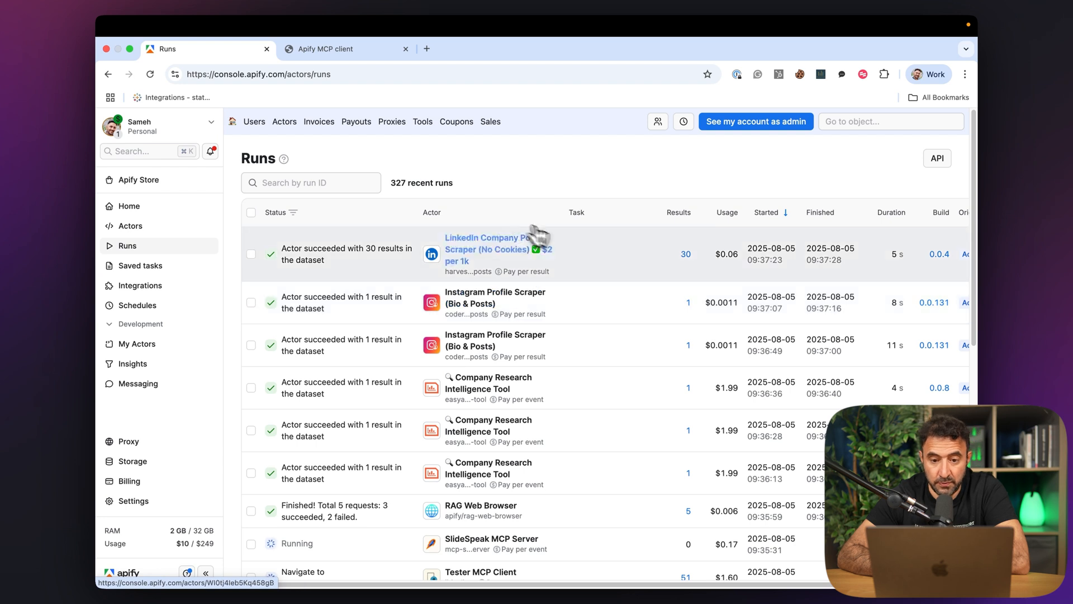
{"action": "mouse_move", "coordinate": [594, 302]}
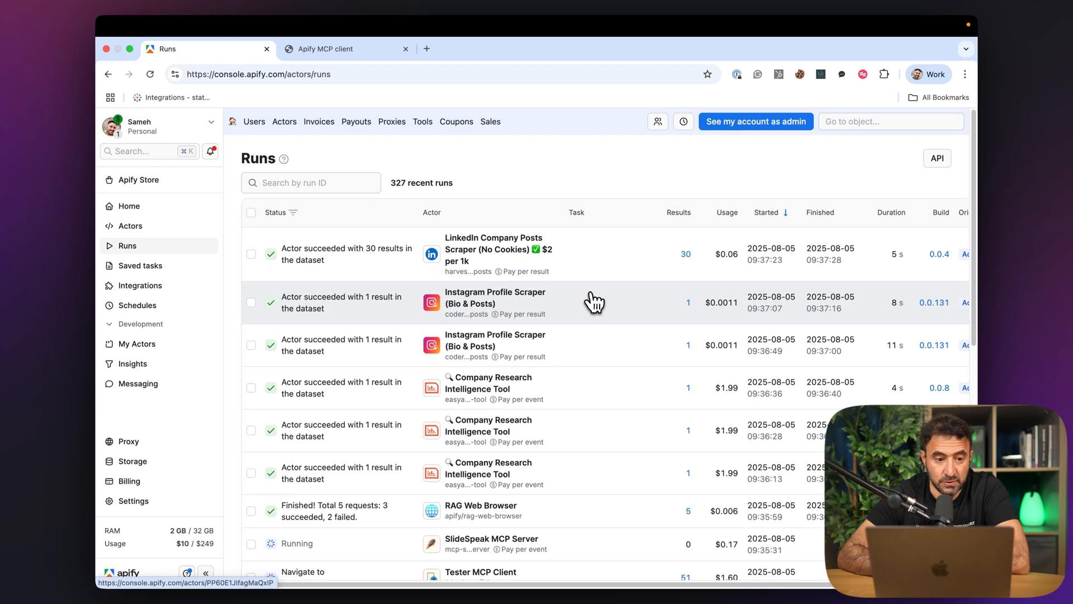
{"action": "mouse_move", "coordinate": [373, 103]}
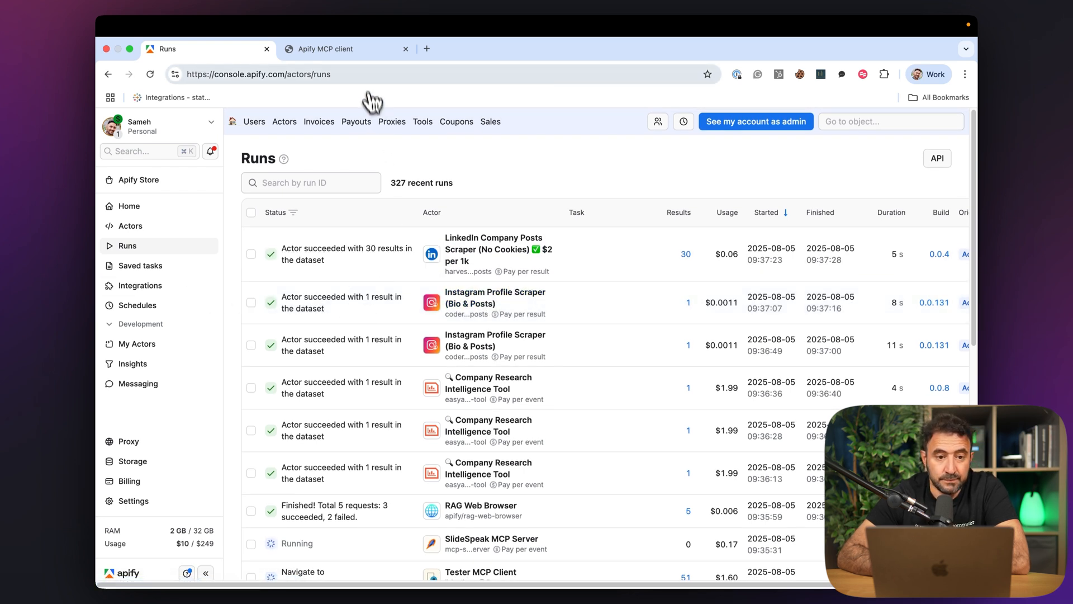
Step: Return to the MCP client chat and locate the generatePowerpoint call with its error result
{"action": "left_click", "coordinate": [329, 49]}
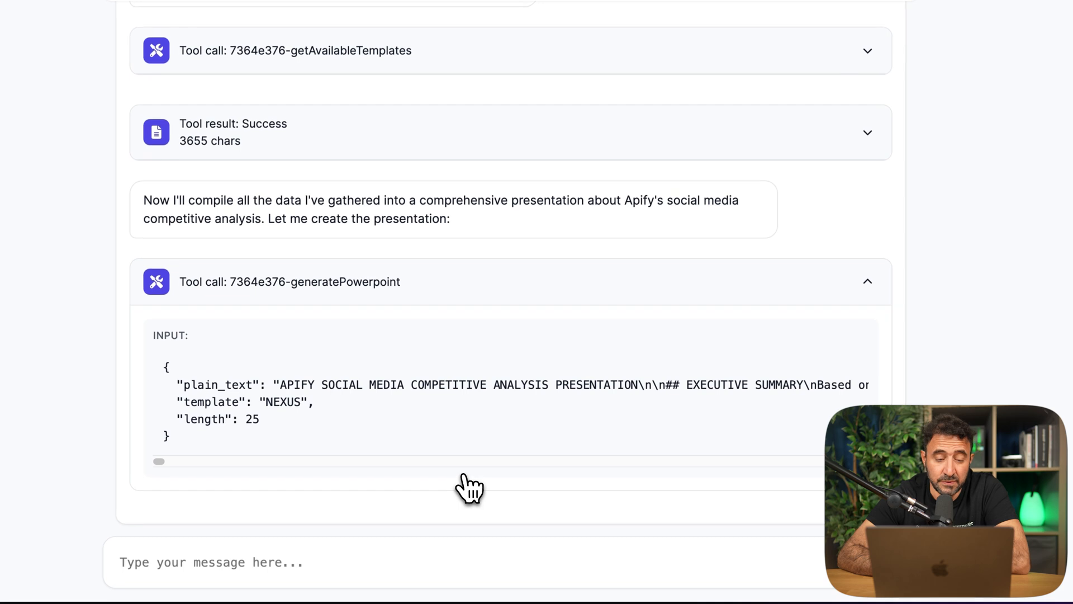
{"action": "scroll", "scroll_direction": "up", "scroll_amount": 3}
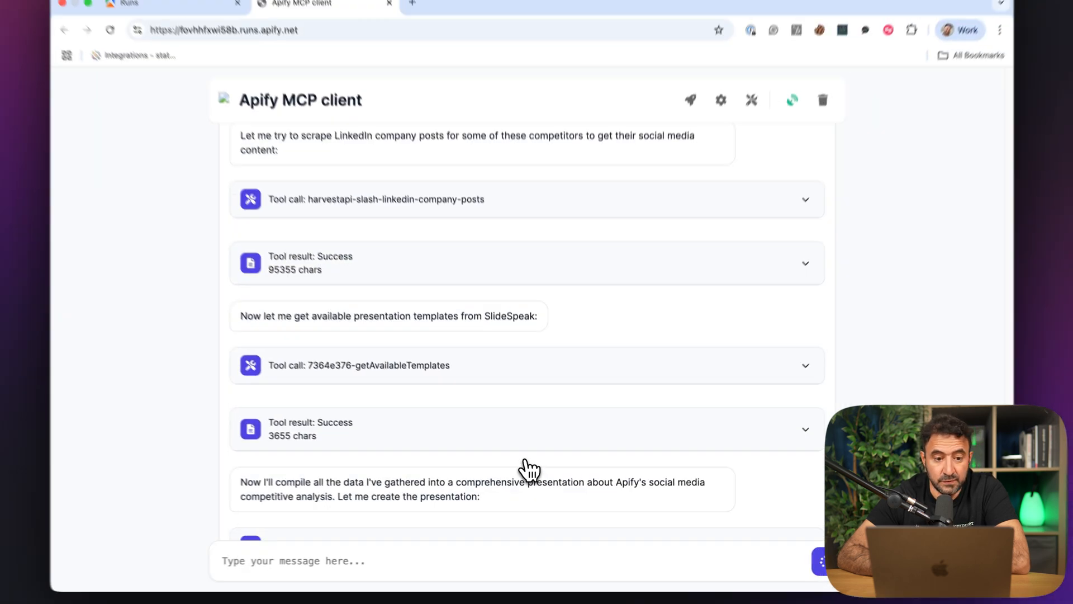
{"action": "scroll", "scroll_direction": "up", "scroll_amount": 3}
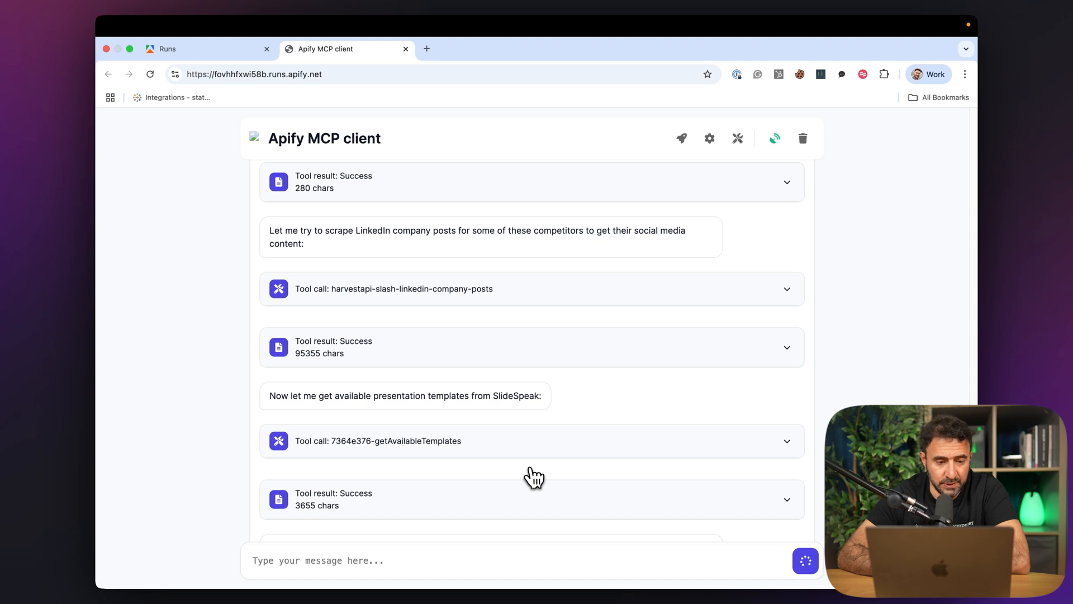
{"action": "scroll", "scroll_direction": "down", "scroll_amount": 3}
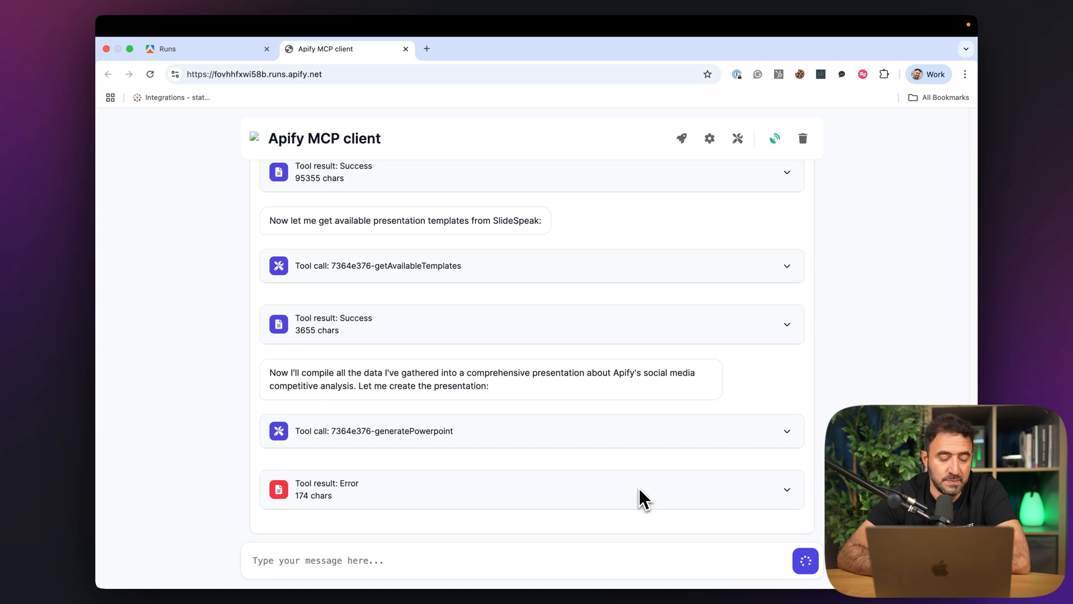
Step: Expand the successful generatePowerpoint tool result to reveal the generated pptx URL
{"action": "scroll", "scroll_direction": "down", "scroll_amount": 3}
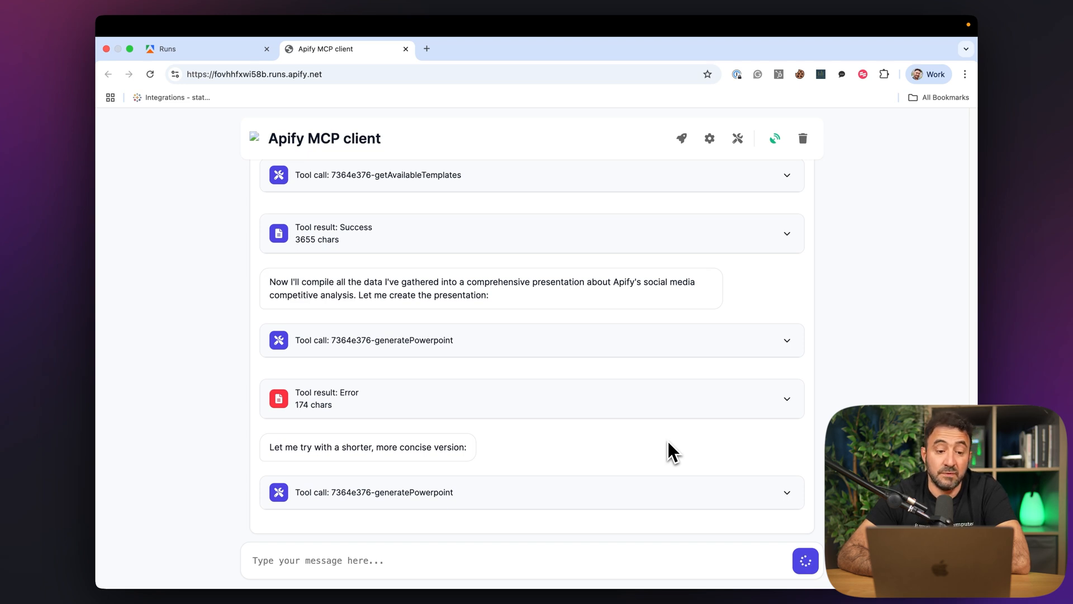
{"action": "mouse_move", "coordinate": [672, 497]}
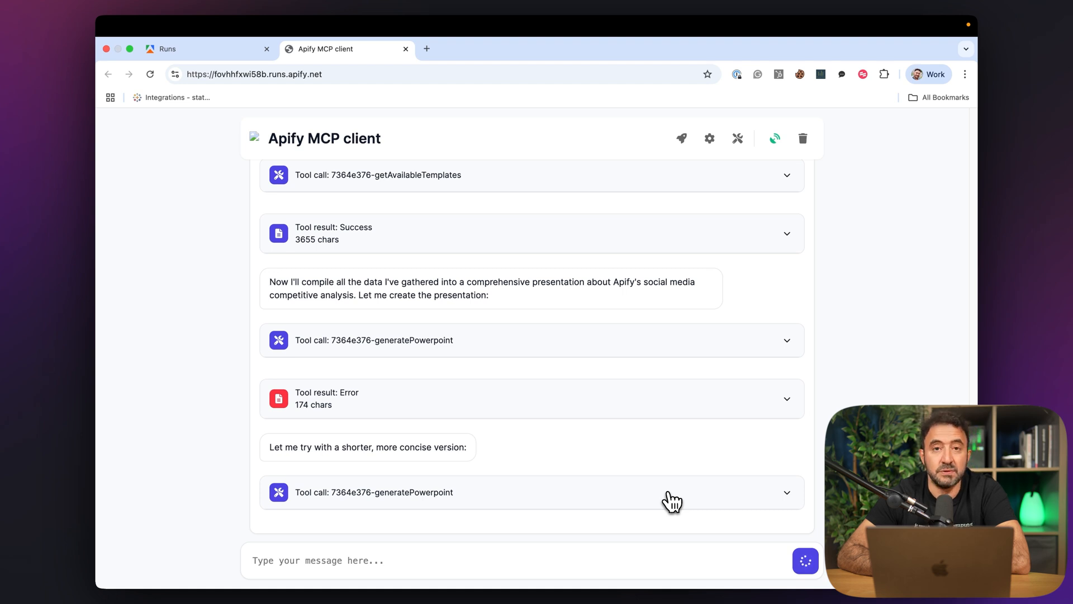
{"action": "mouse_move", "coordinate": [755, 503]}
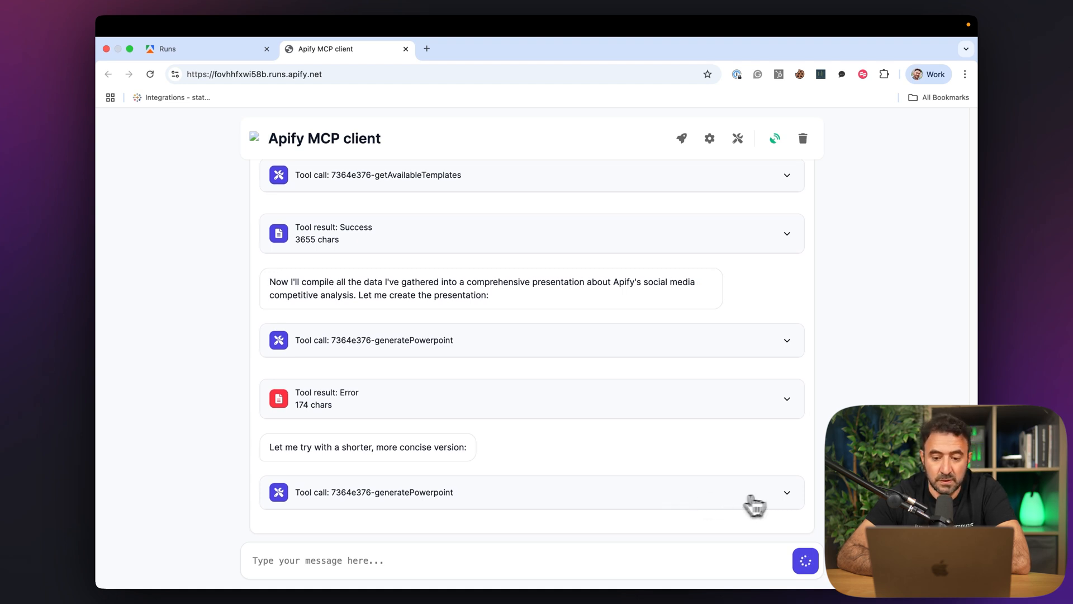
{"action": "mouse_move", "coordinate": [493, 419]}
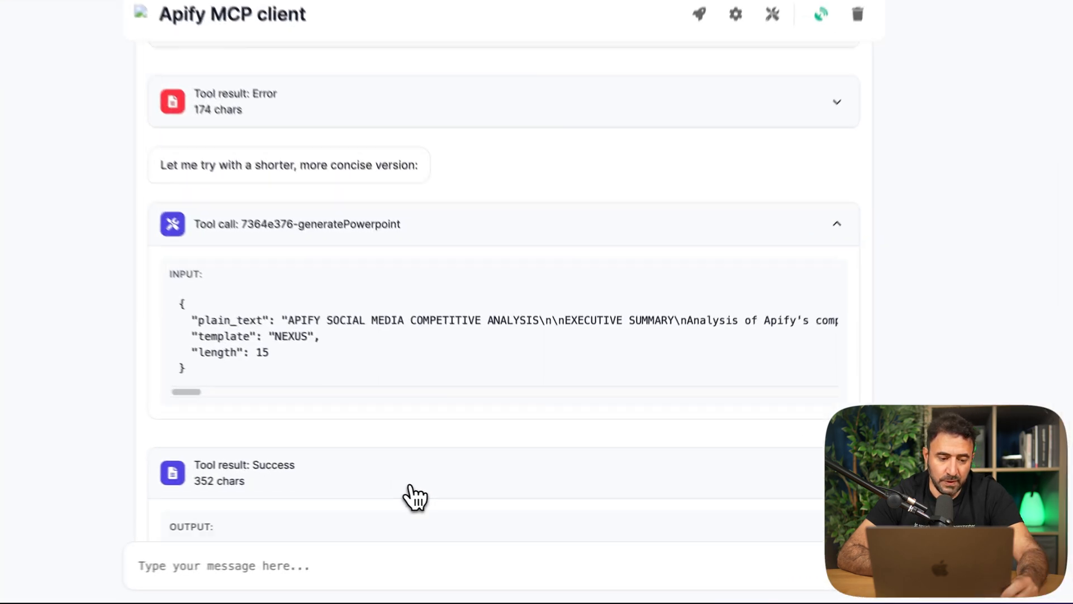
{"action": "scroll", "scroll_direction": "down", "scroll_amount": 3}
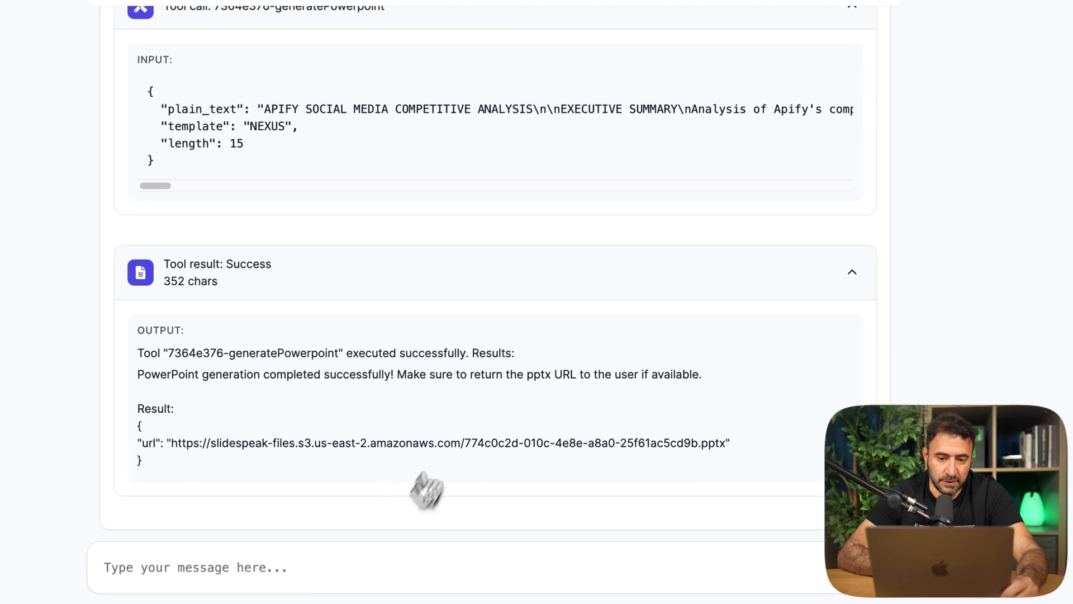
{"action": "scroll", "scroll_direction": "up", "scroll_amount": 3}
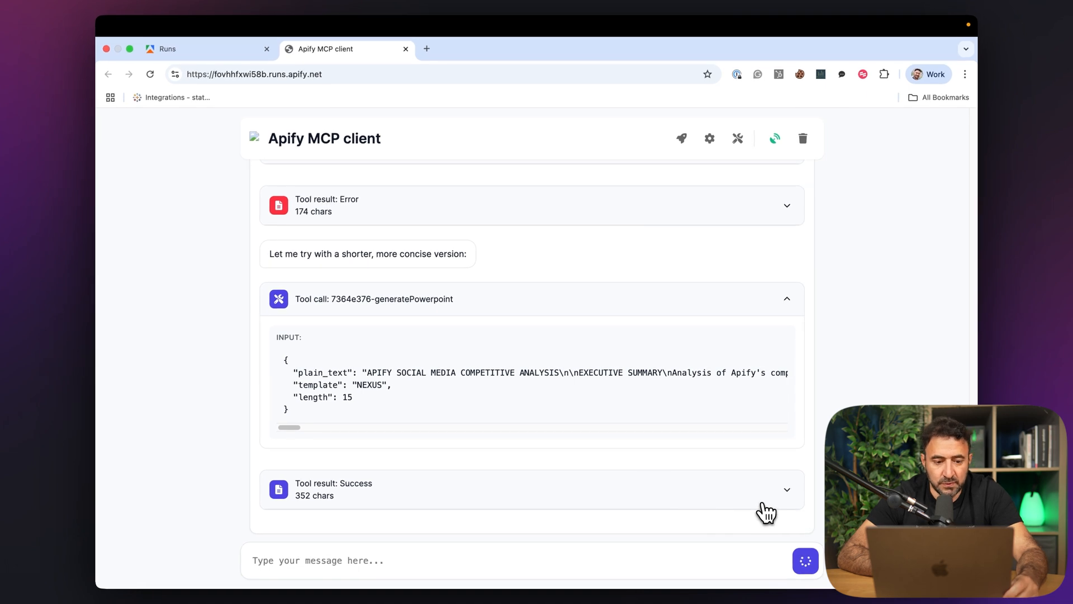
{"action": "left_click", "coordinate": [786, 489]}
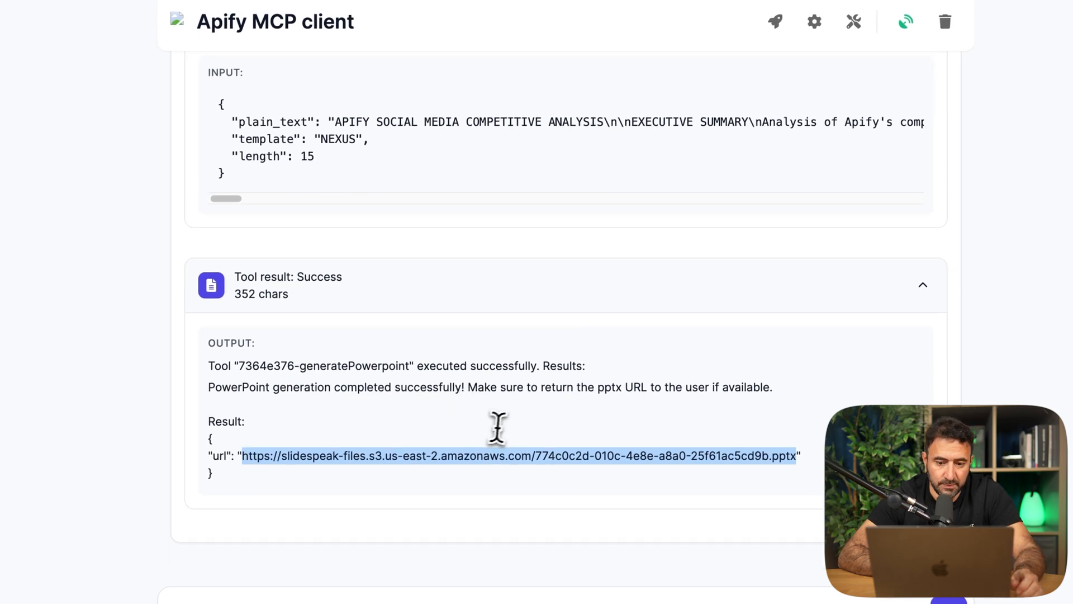
Step: Download the pptx from its slidespeak-files S3 URL in a new Chrome tab and open it in PowerPoint
{"action": "left_click", "coordinate": [569, 63]}
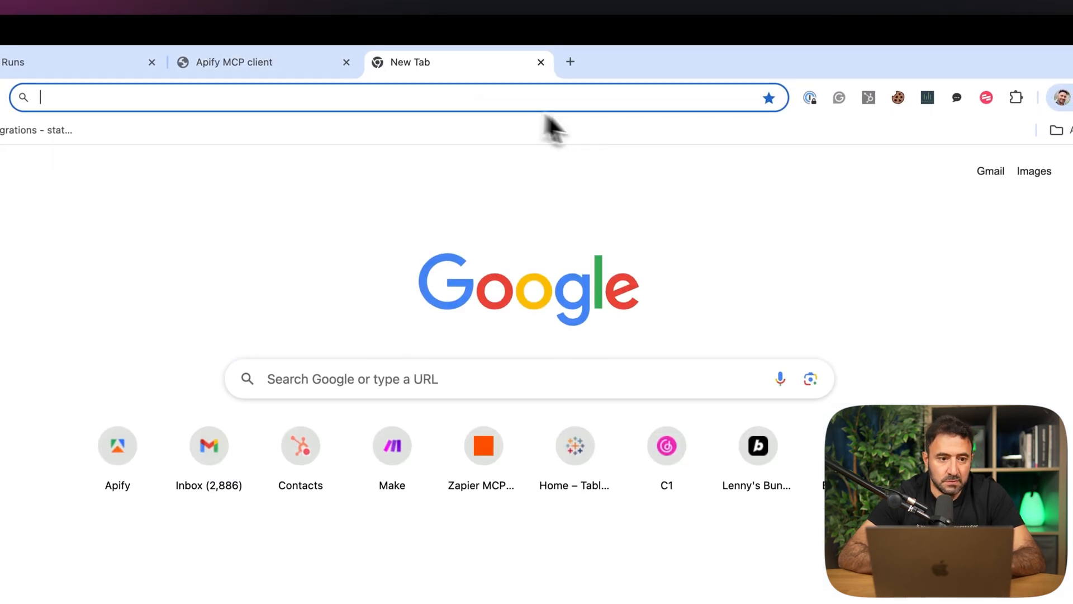
{"action": "type", "text": "https://slidespeak-files.s3.us-east-2.amazonaws.com/774c0c2d-010c-4e8e-a8a0-25f61ac5cd9b.pptx"}
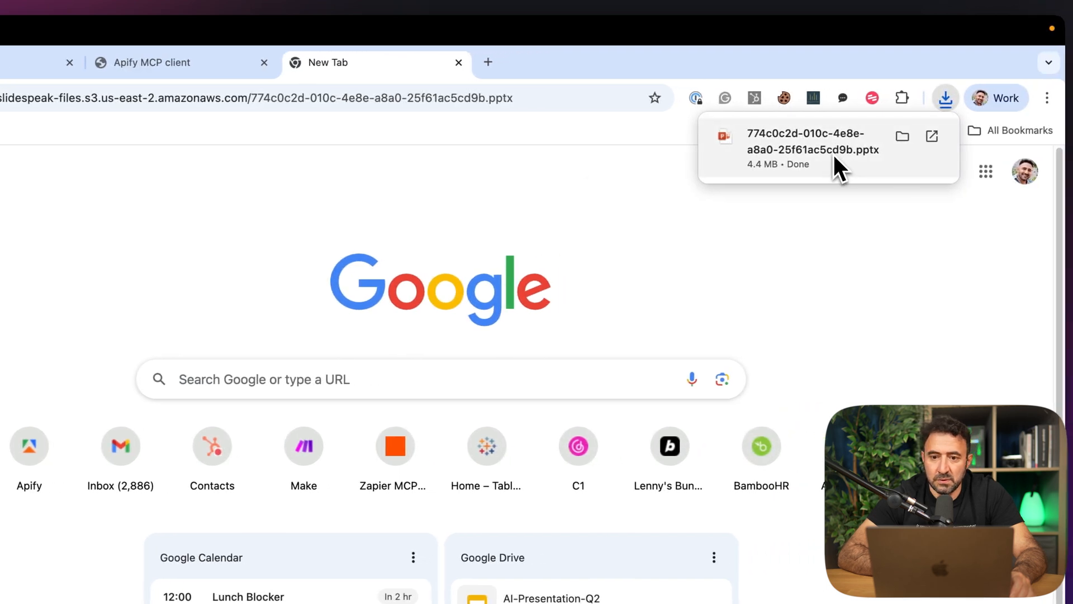
{"action": "left_click", "coordinate": [812, 142]}
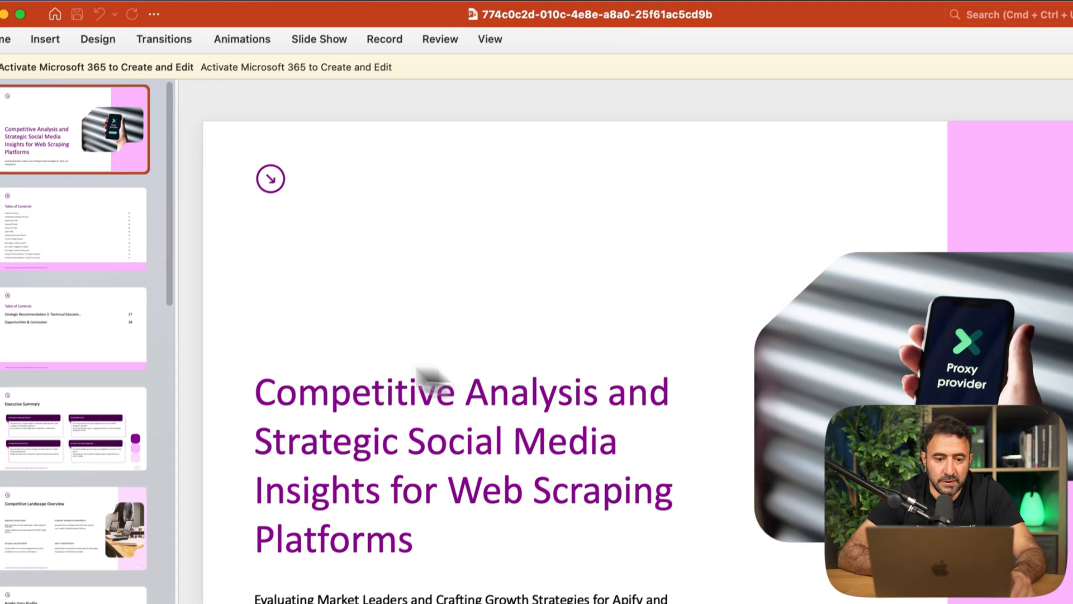
Step: Review the Table of Contents, Executive Summary and Competitive Landscape Overview slides
{"action": "left_click", "coordinate": [73, 322]}
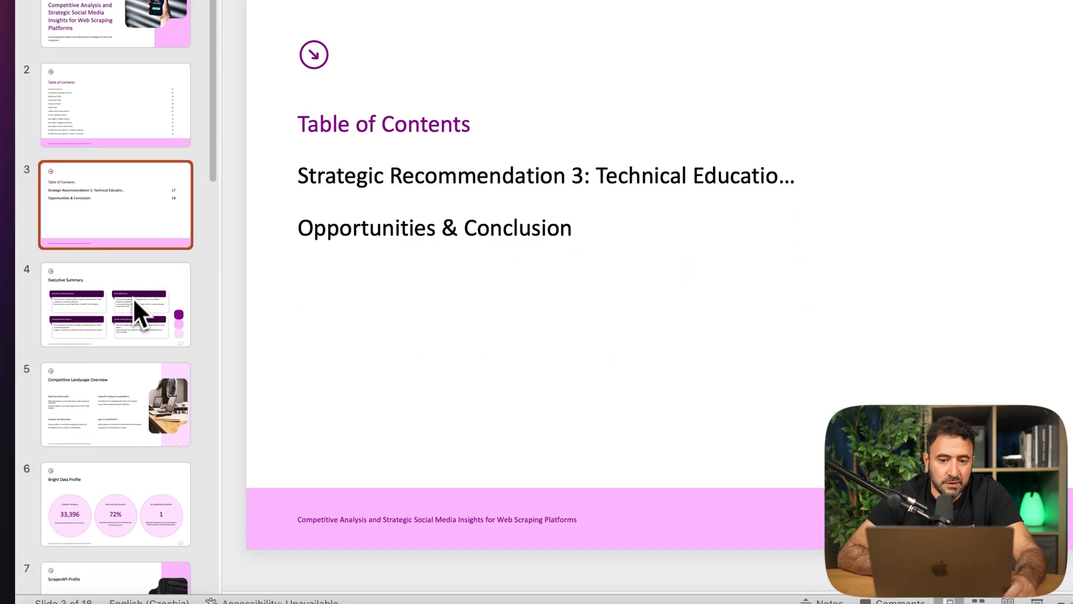
{"action": "left_click", "coordinate": [116, 304]}
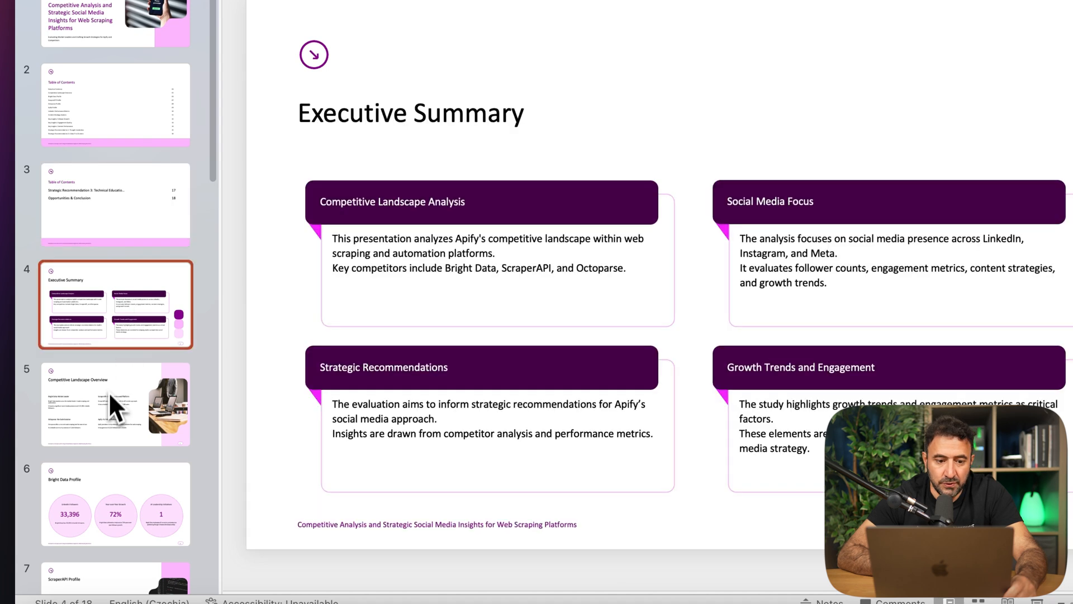
{"action": "left_click", "coordinate": [115, 503]}
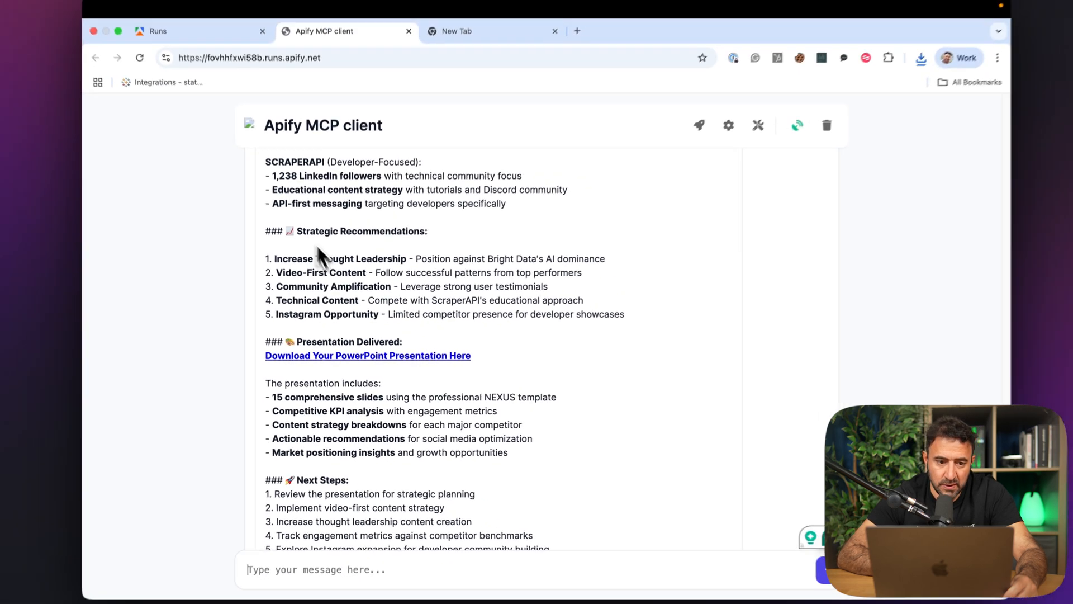
Step: Send 'I do not like the design. Lets use for example, Aurora template' to request a redesign
{"action": "scroll", "scroll_direction": "up", "scroll_amount": 3}
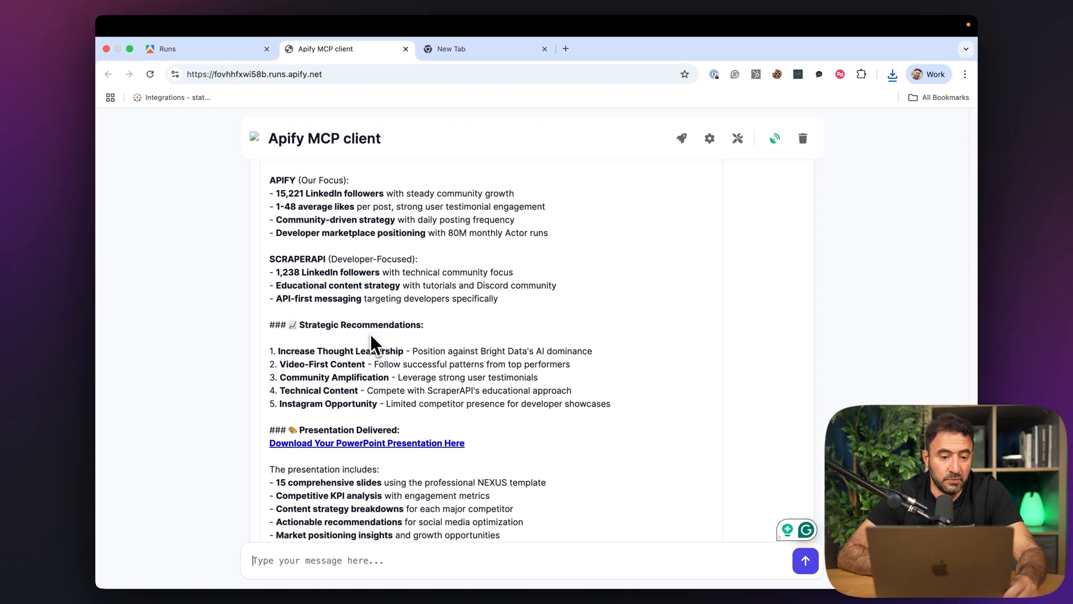
{"action": "scroll", "scroll_direction": "up", "scroll_amount": 3}
{"action": "type", "text": "I do not "}
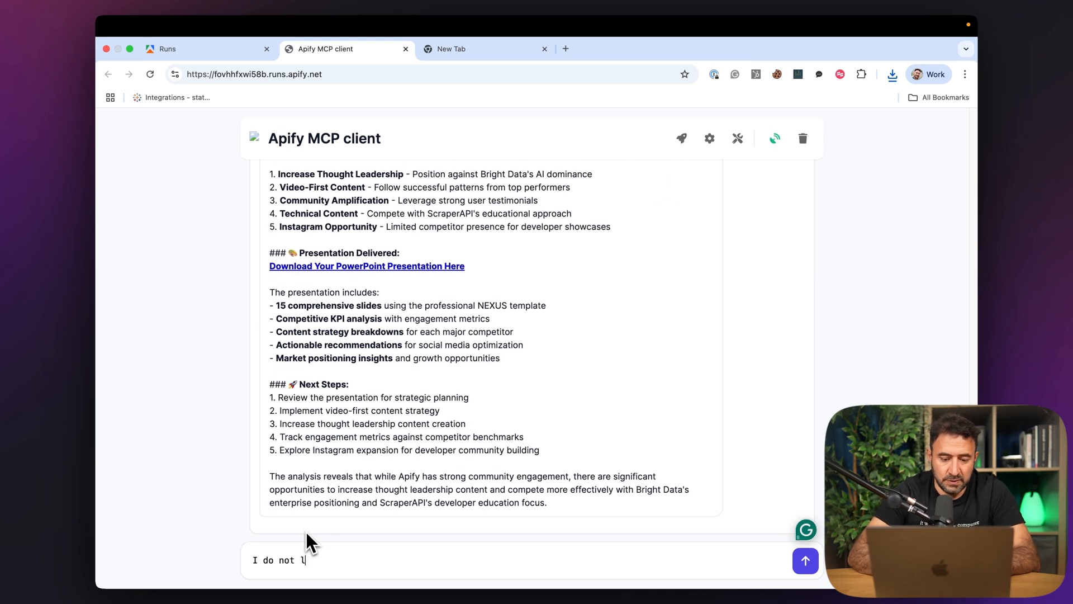
{"action": "type", "text": "like the design."}
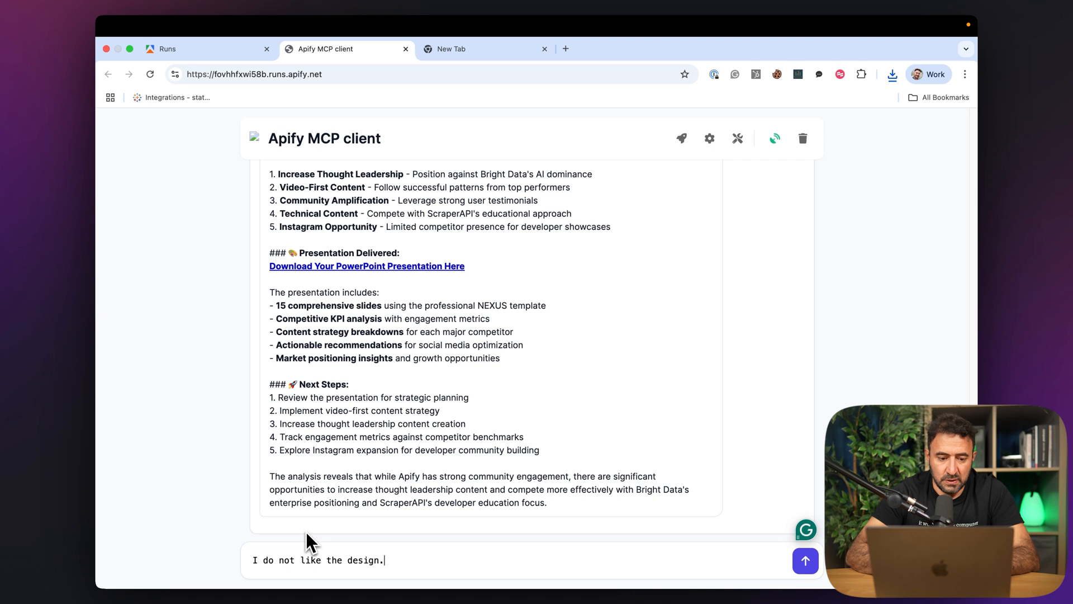
{"action": "type", "text": "Lets use"}
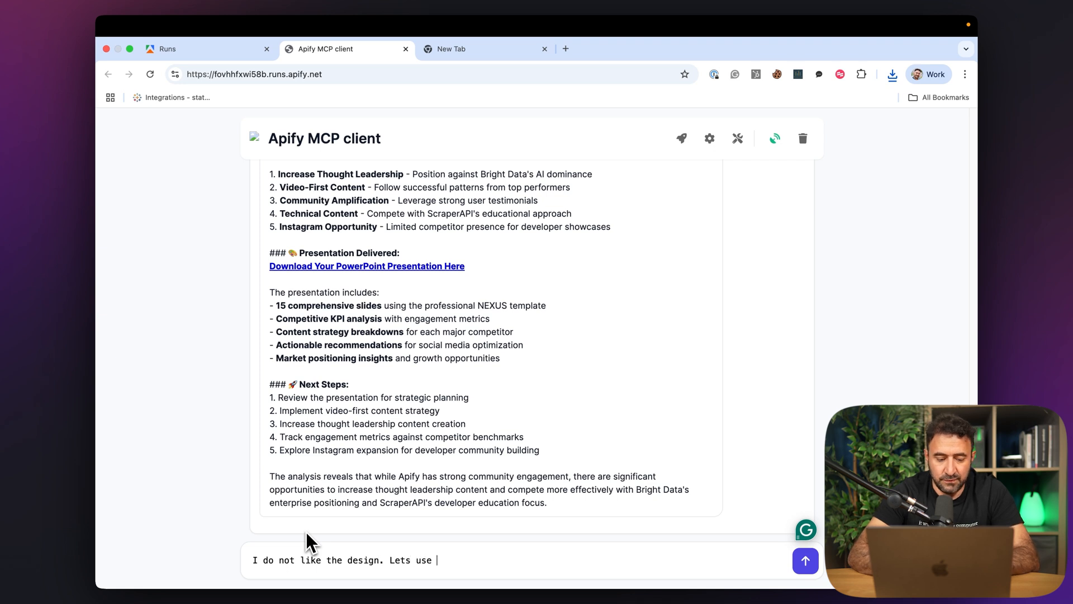
{"action": "type", "text": "for example"}
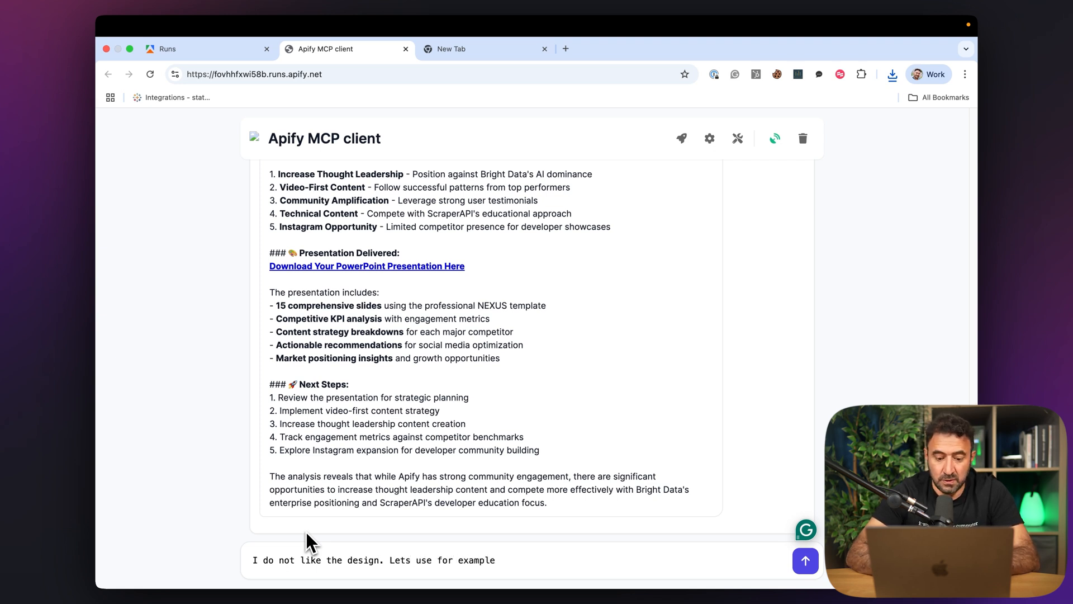
{"action": "type", "text": ", Auro"}
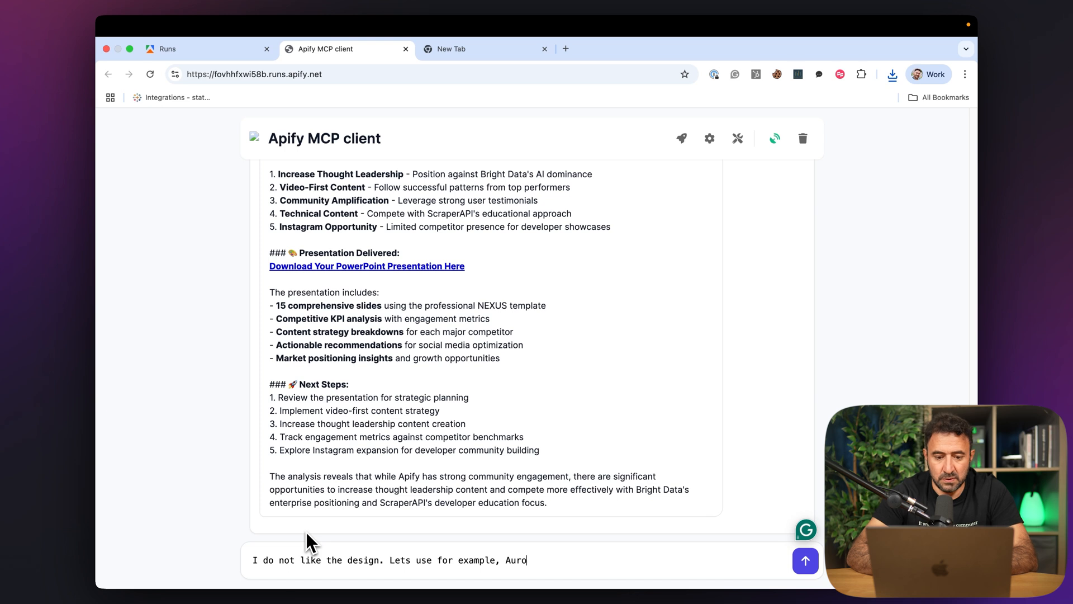
{"action": "type", "text": "ra tem"}
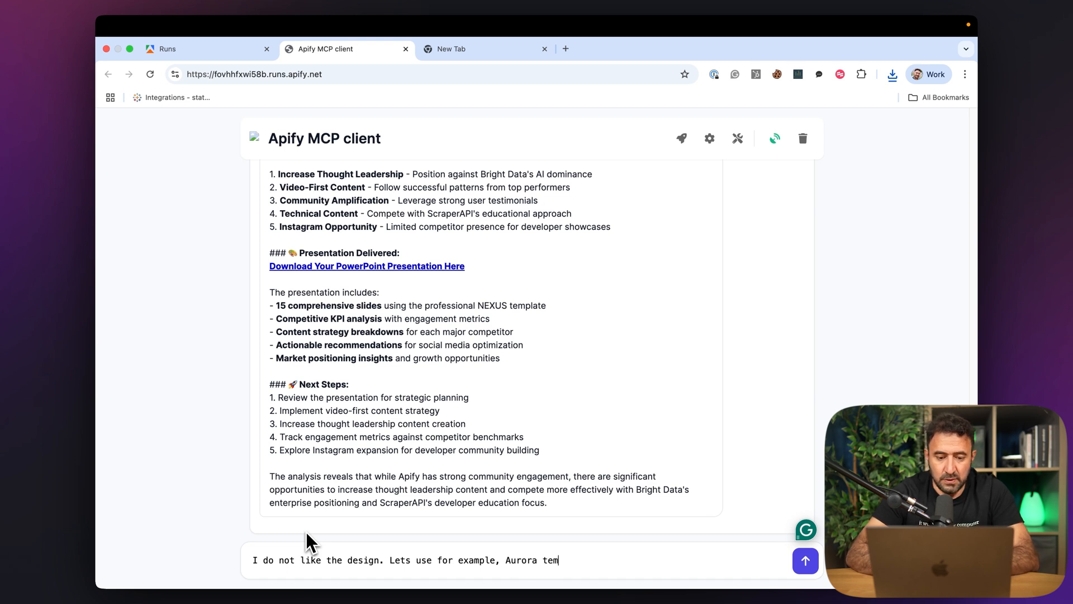
{"action": "left_click", "coordinate": [805, 560]}
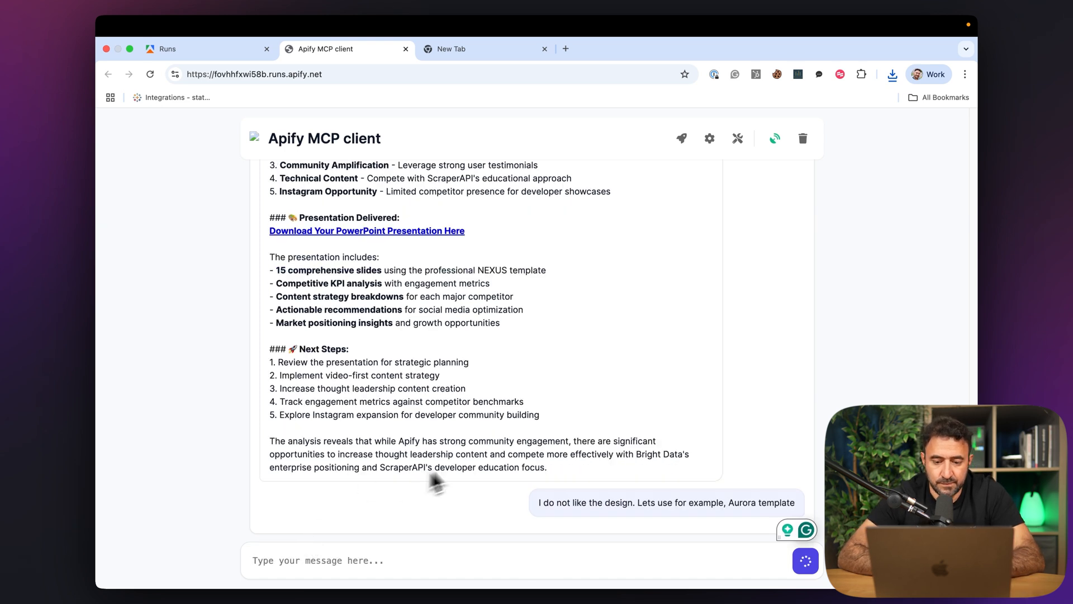
{"action": "mouse_move", "coordinate": [535, 428]}
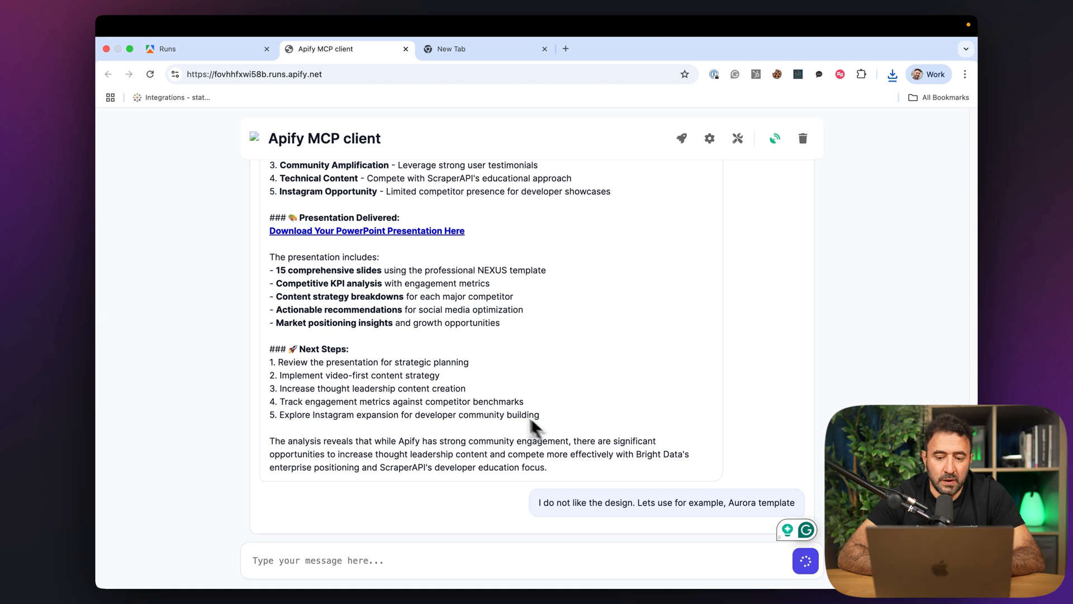
{"action": "mouse_move", "coordinate": [589, 477]}
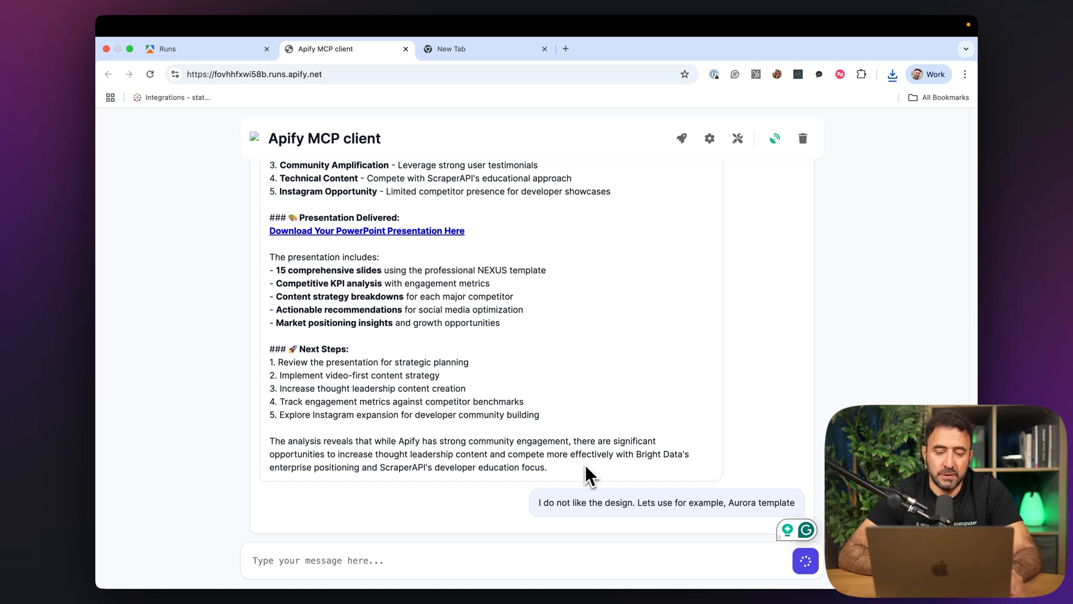
{"action": "mouse_move", "coordinate": [560, 402]}
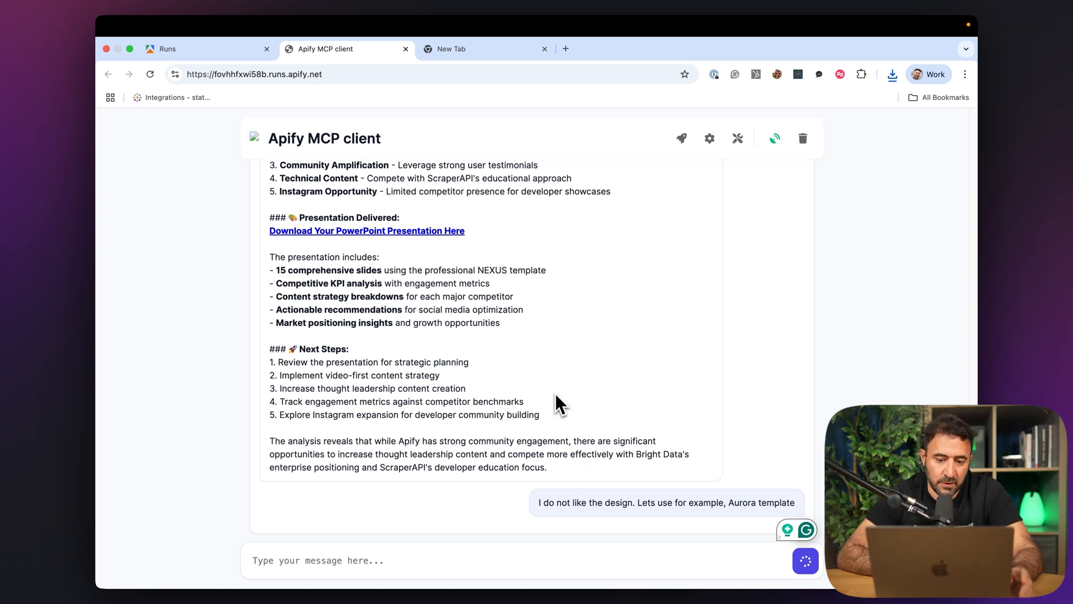
{"action": "mouse_move", "coordinate": [670, 480]}
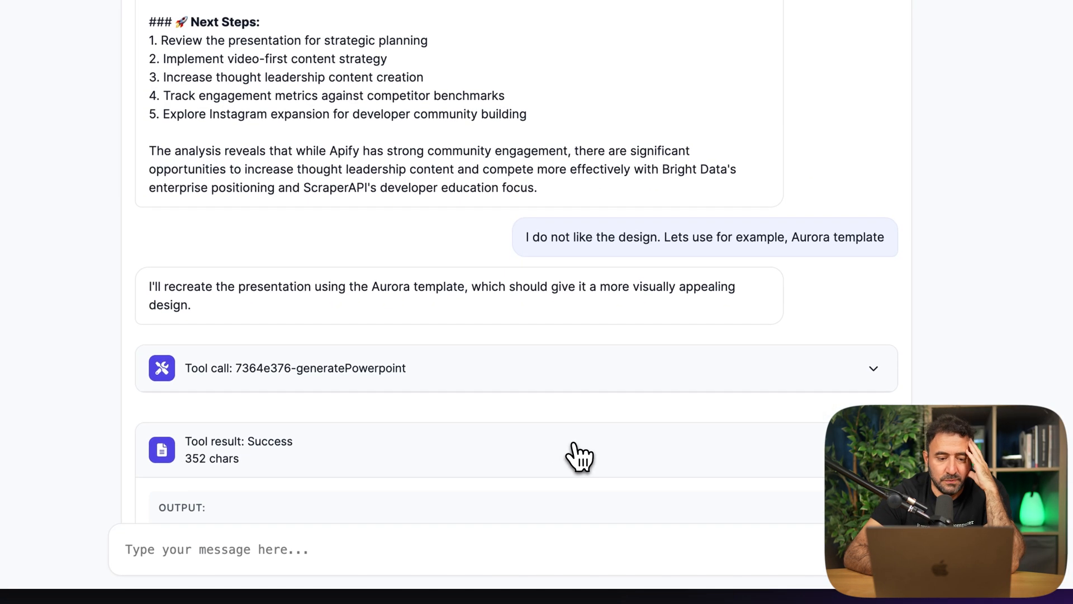
Step: Expand the new tool result, grab the Aurora pptx link and open the downloaded deck in PowerPoint
{"action": "left_click", "coordinate": [873, 253]}
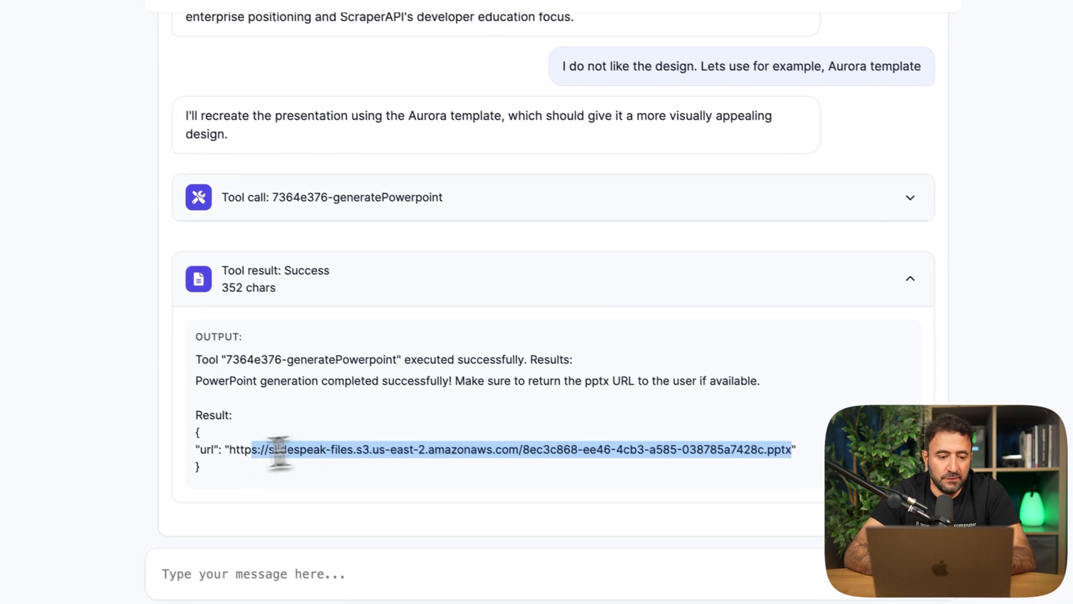
{"action": "scroll", "scroll_direction": "down", "scroll_amount": 3}
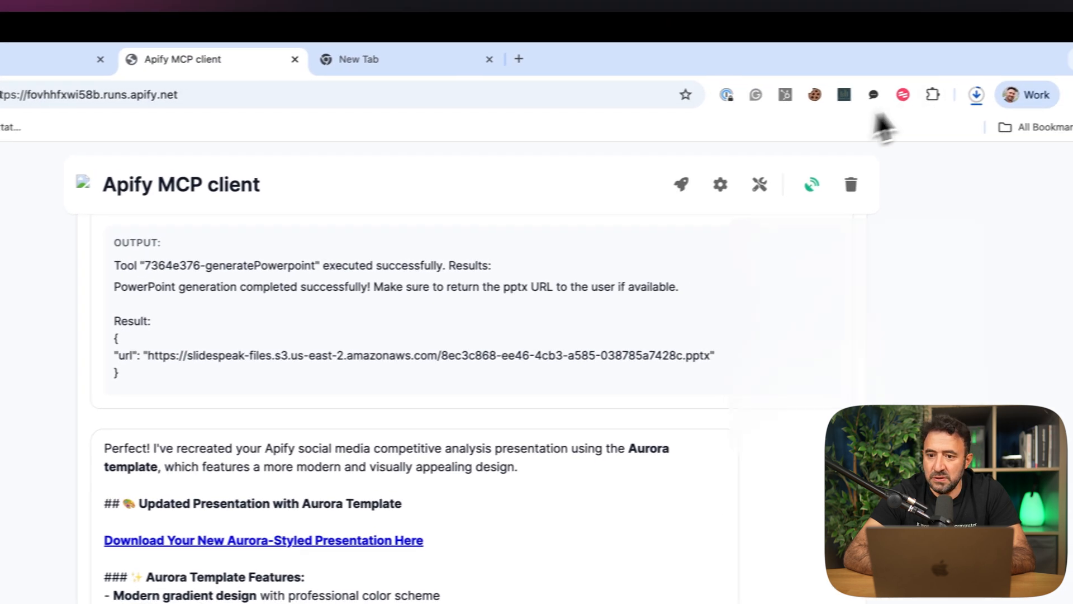
{"action": "left_click", "coordinate": [938, 94]}
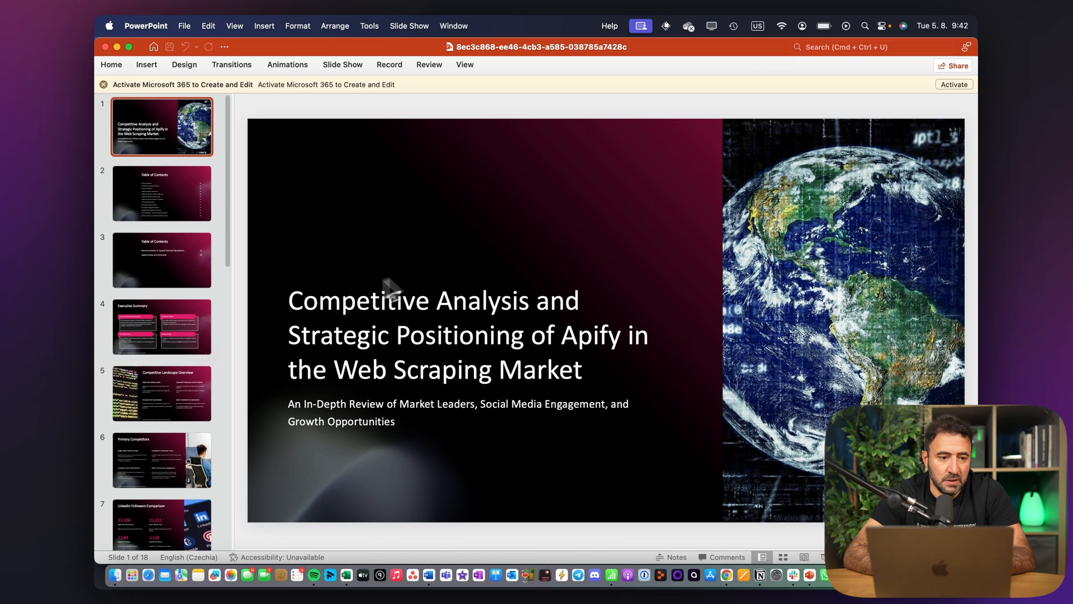
Step: Step through the Aurora deck's Executive Summary, Competitive Landscape Overview and Primary Competitors slides
{"action": "left_click", "coordinate": [162, 193]}
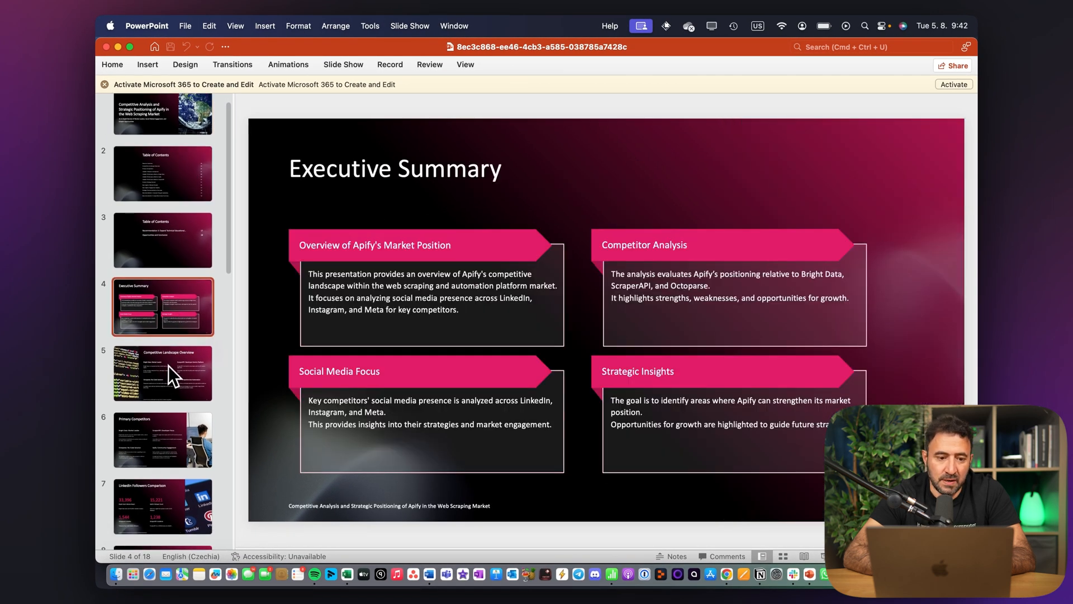
{"action": "left_click", "coordinate": [162, 372]}
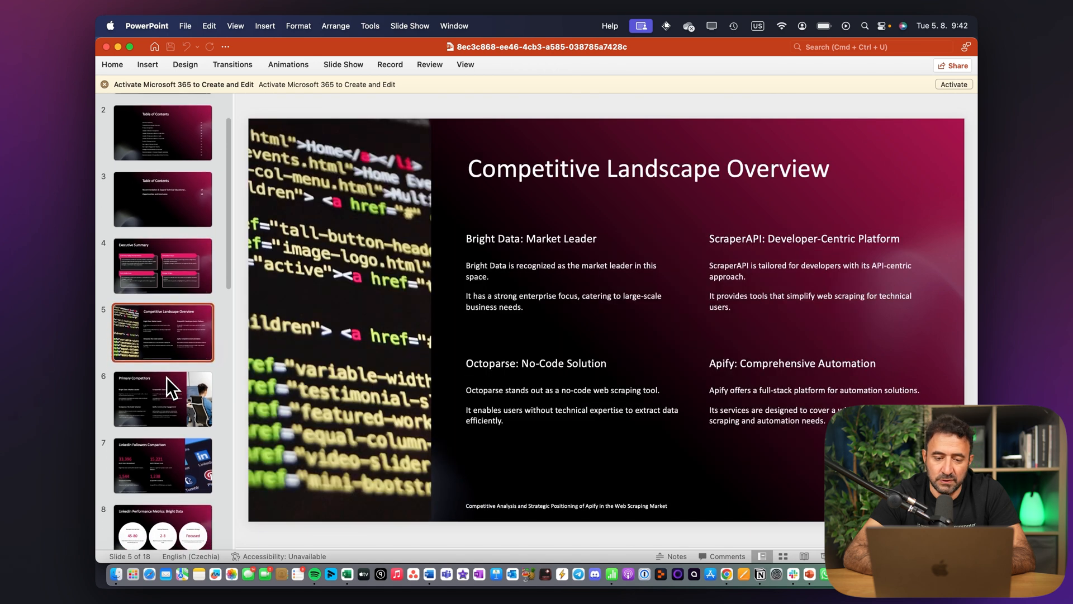
{"action": "left_click", "coordinate": [163, 398]}
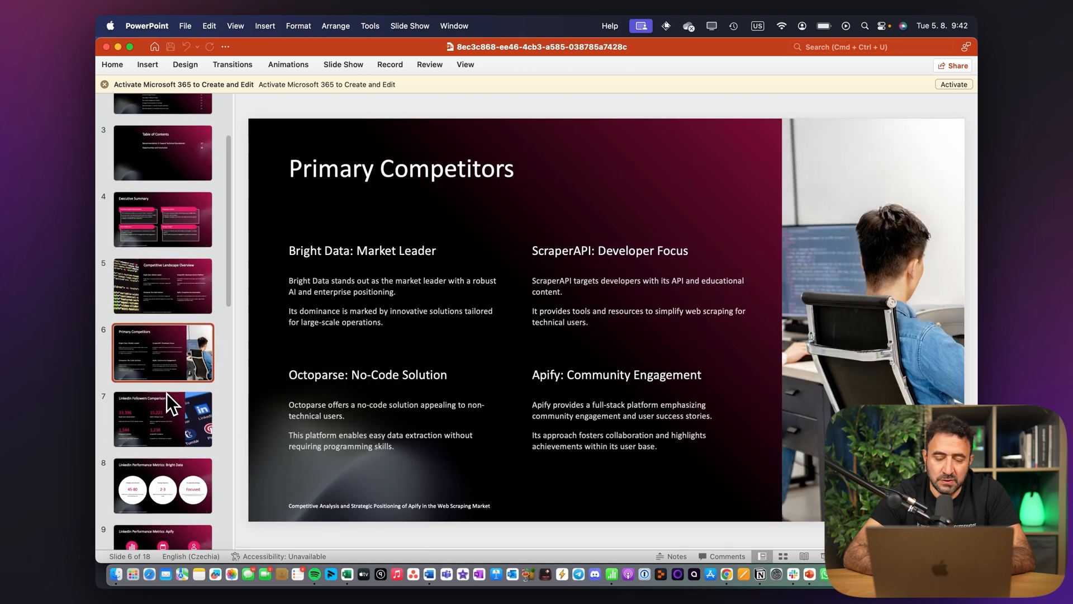